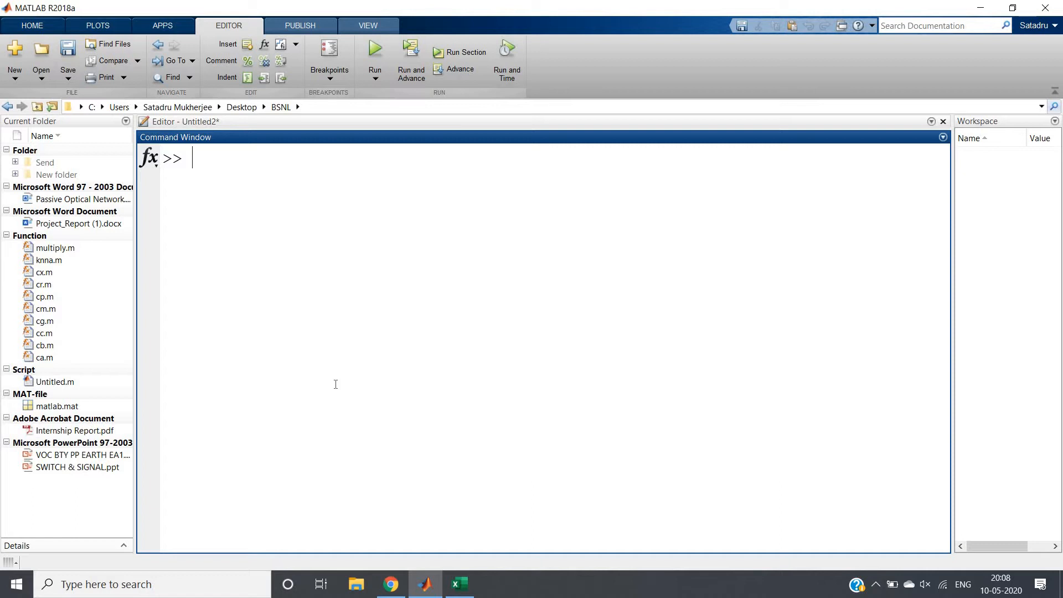
Run load fisheriris to bring the meas matrix and species labels into the workspace
{"action": "type", "text": "1"}
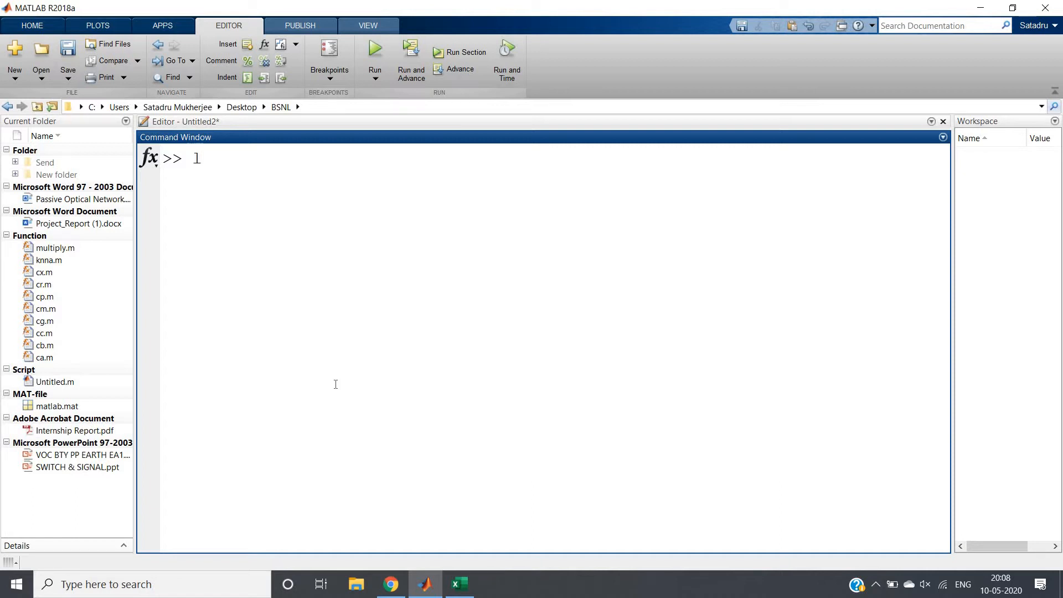
{"action": "type", "text": "load"}
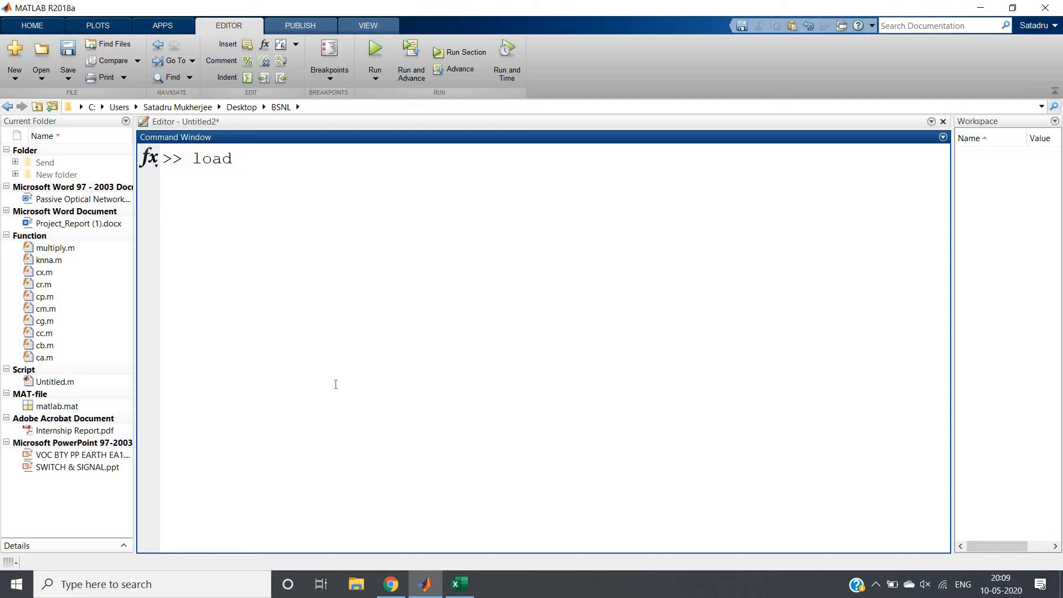
{"action": "type", "text": "fis"}
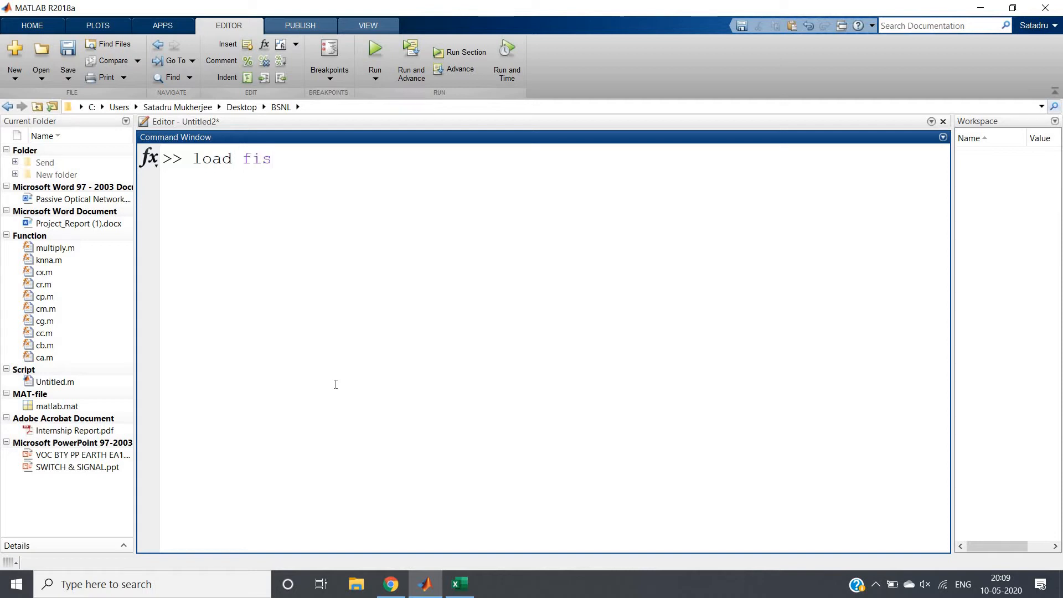
{"action": "type", "text": "heriris"}
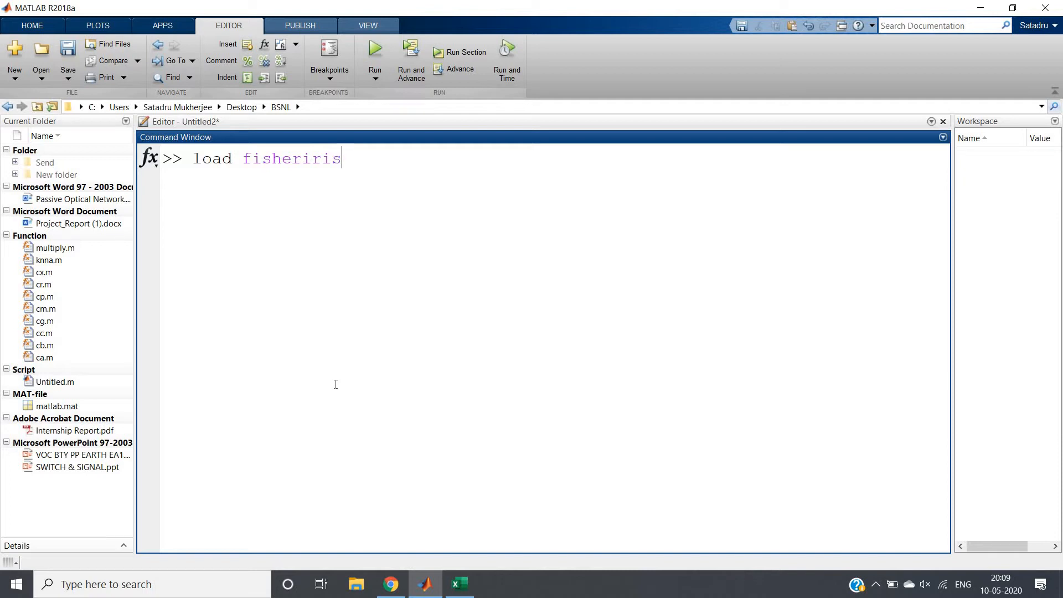
{"action": "key", "text": "Return"}
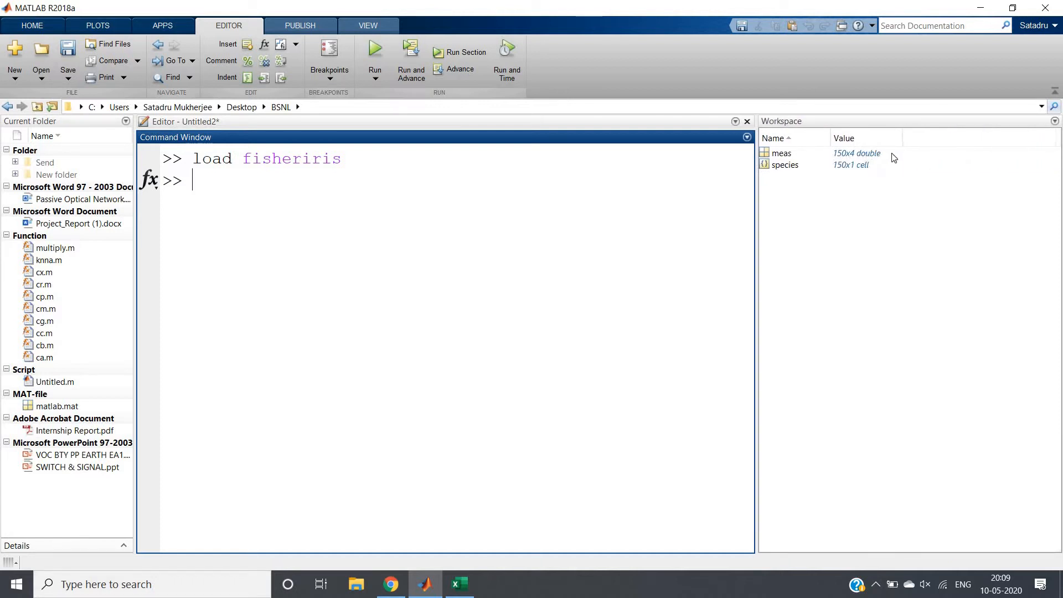
{"action": "mouse_move", "coordinate": [804, 171]}
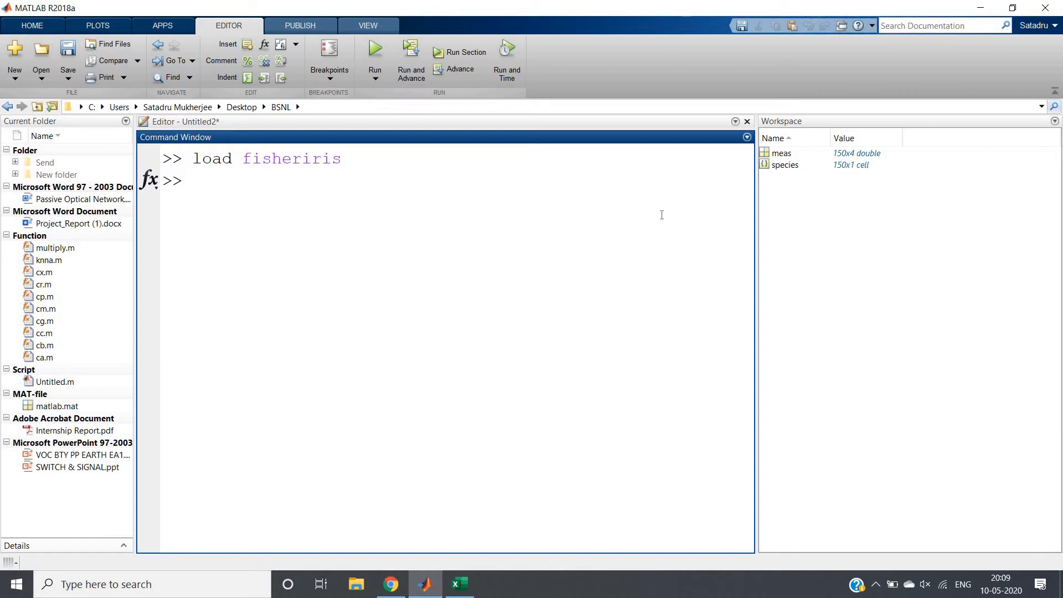
{"action": "mouse_move", "coordinate": [350, 233]}
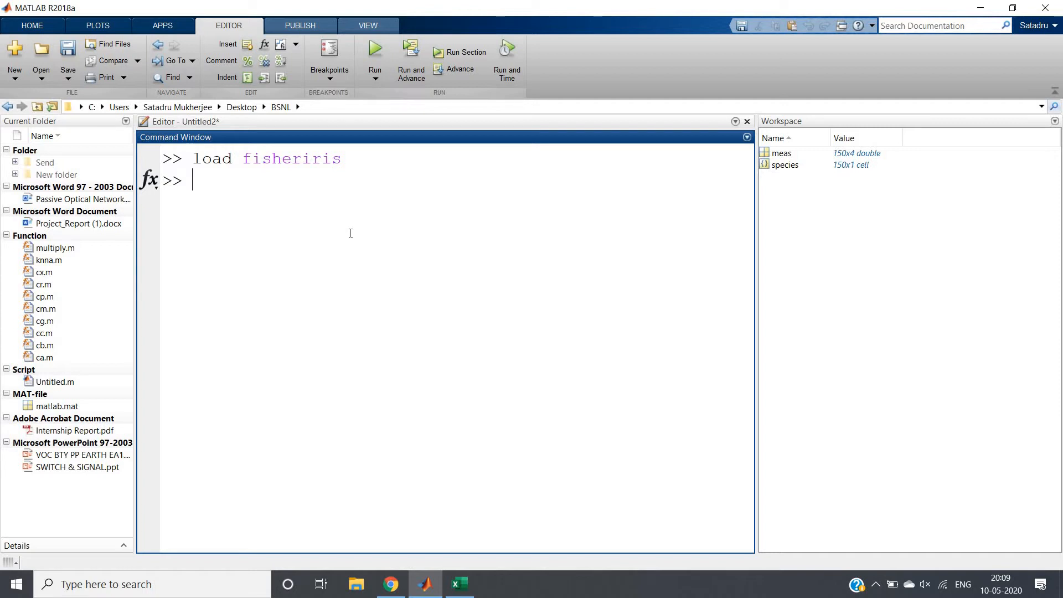
Assign meas to x and species to y, then display the values of x
{"action": "type", "text": "x="}
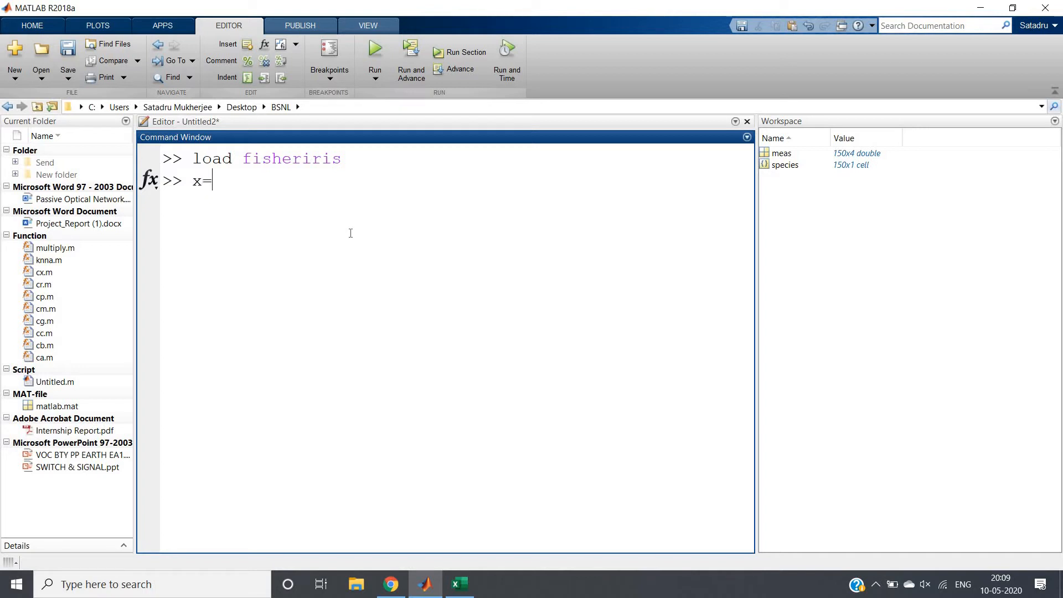
{"action": "type", "text": "me"}
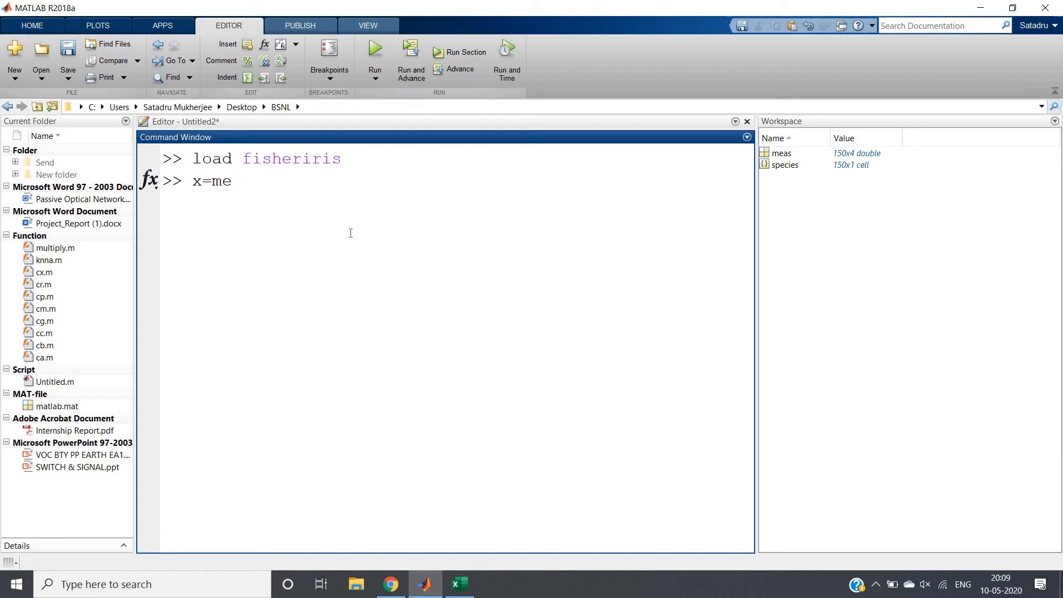
{"action": "type", "text": "as"}
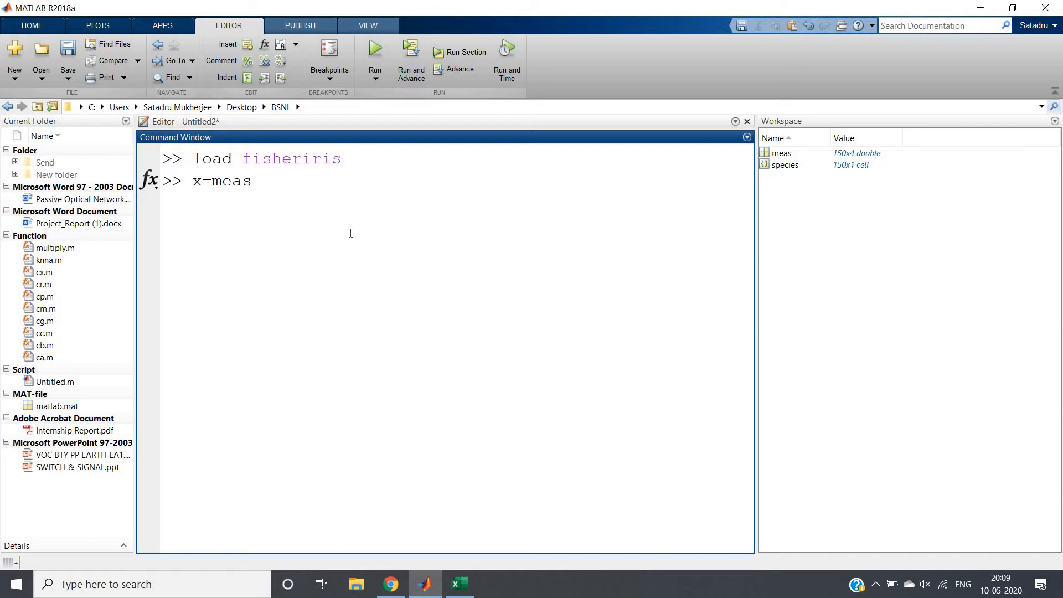
{"action": "mouse_move", "coordinate": [785, 159]}
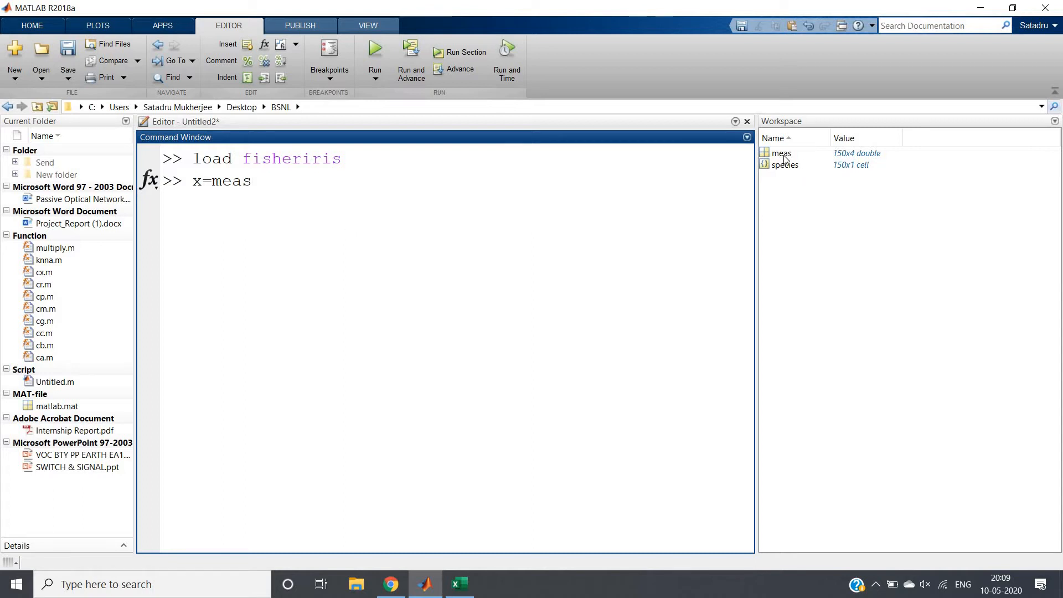
{"action": "type", "text": ";"}
{"action": "type", "text": "y"}
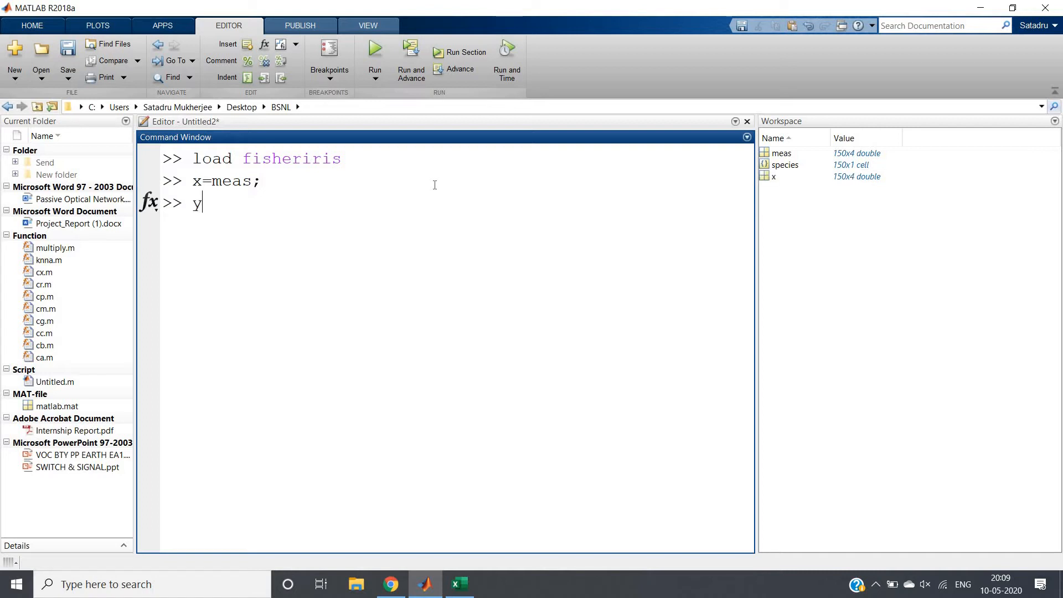
{"action": "type", "text": "="}
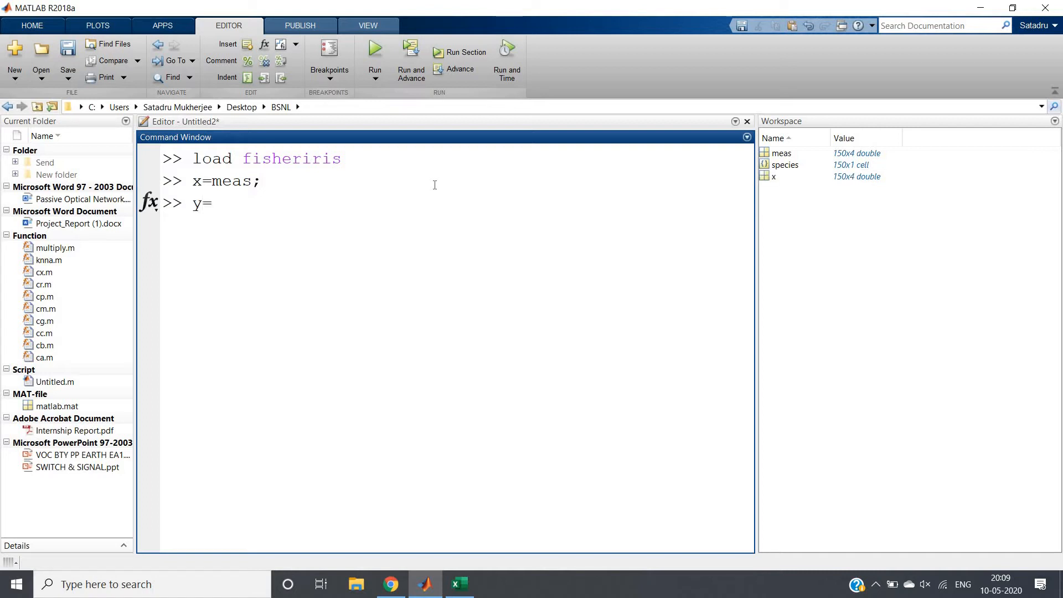
{"action": "type", "text": "spec"}
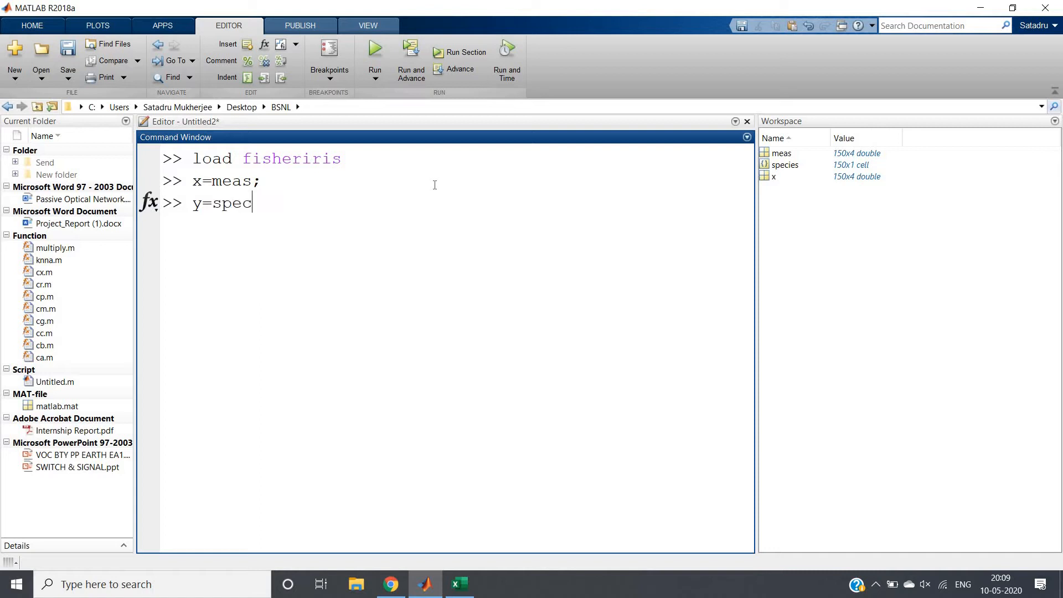
{"action": "type", "text": "ie"}
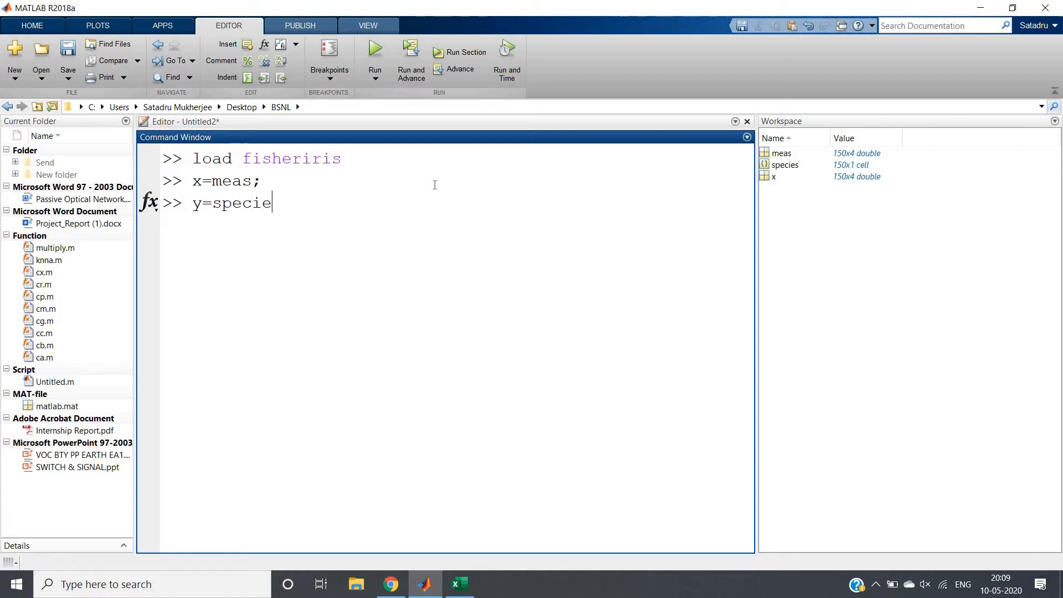
{"action": "type", "text": "s;"}
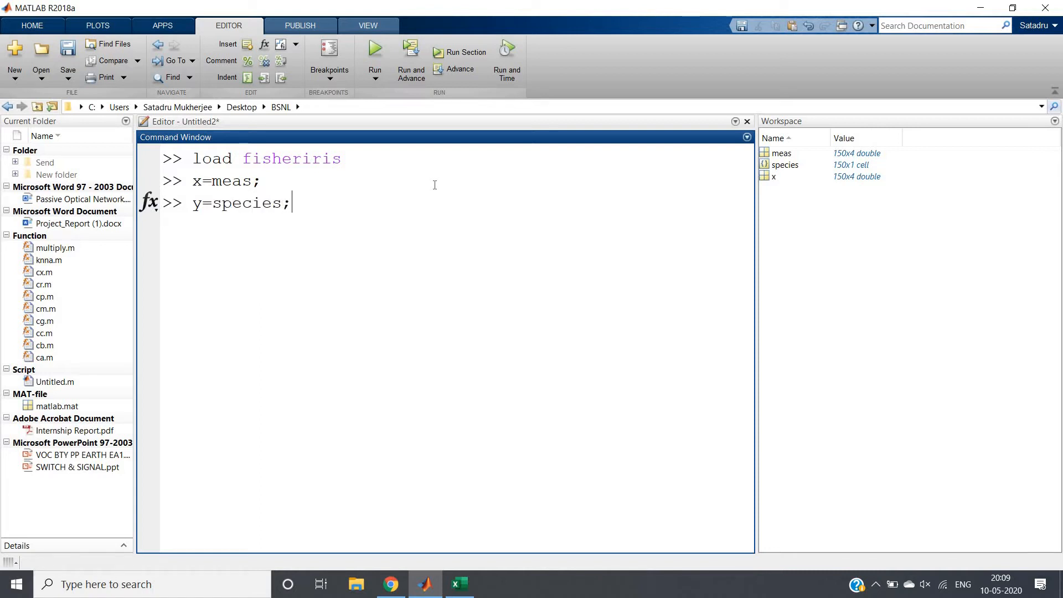
{"action": "key", "text": "Return"}
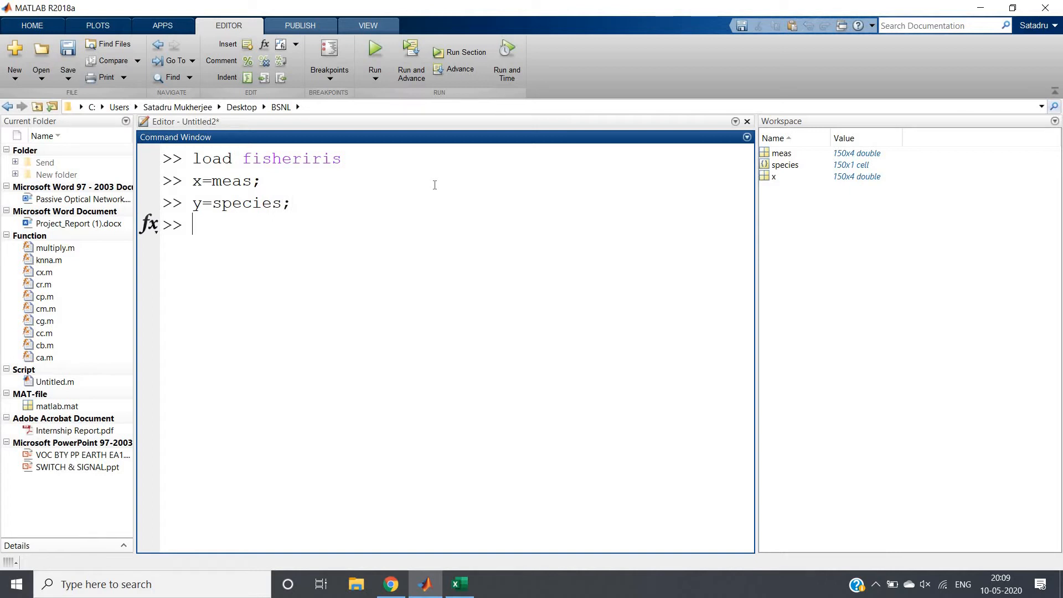
{"action": "key", "text": "Return"}
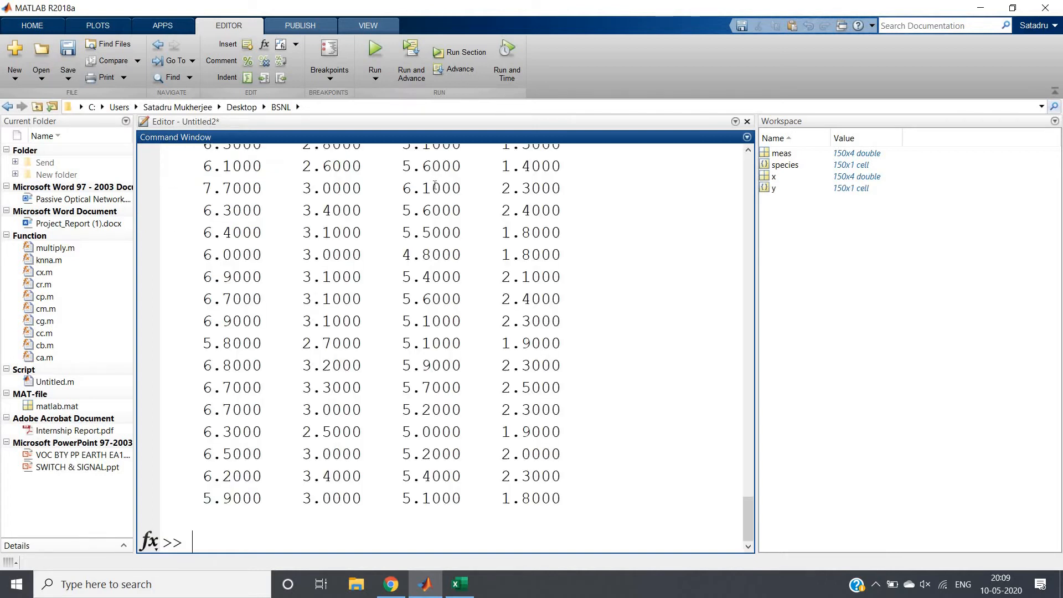
{"action": "scroll", "scroll_direction": "down", "scroll_amount": 3}
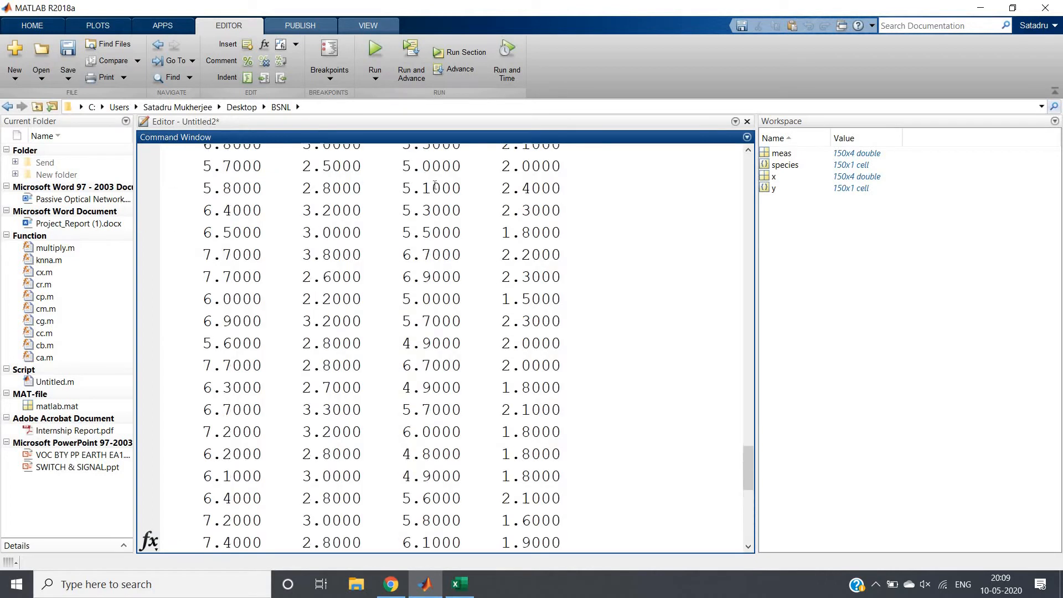
{"action": "scroll", "scroll_direction": "up", "scroll_amount": 3}
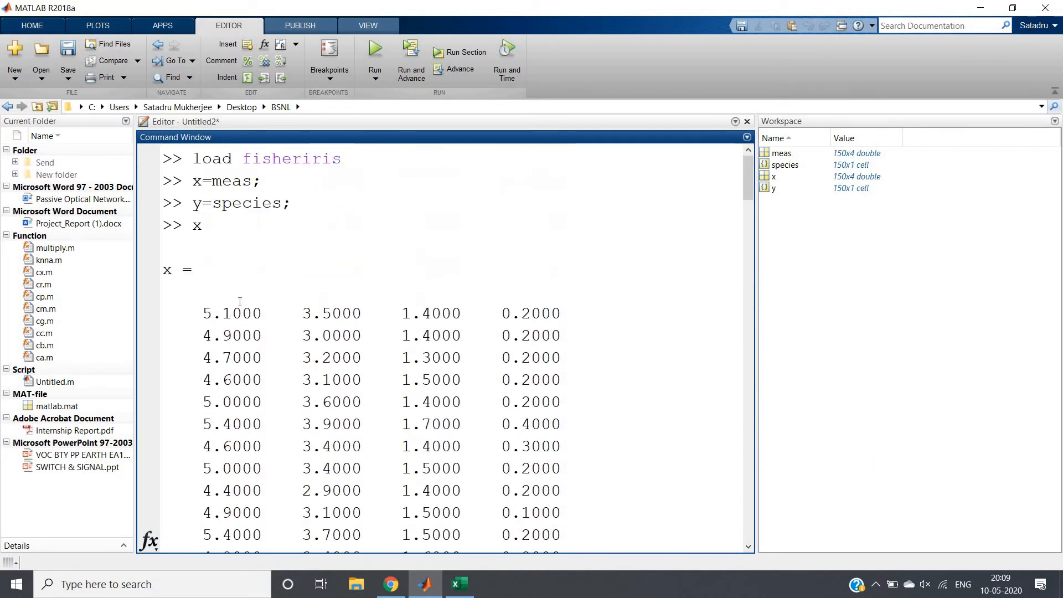
{"action": "mouse_move", "coordinate": [426, 323]}
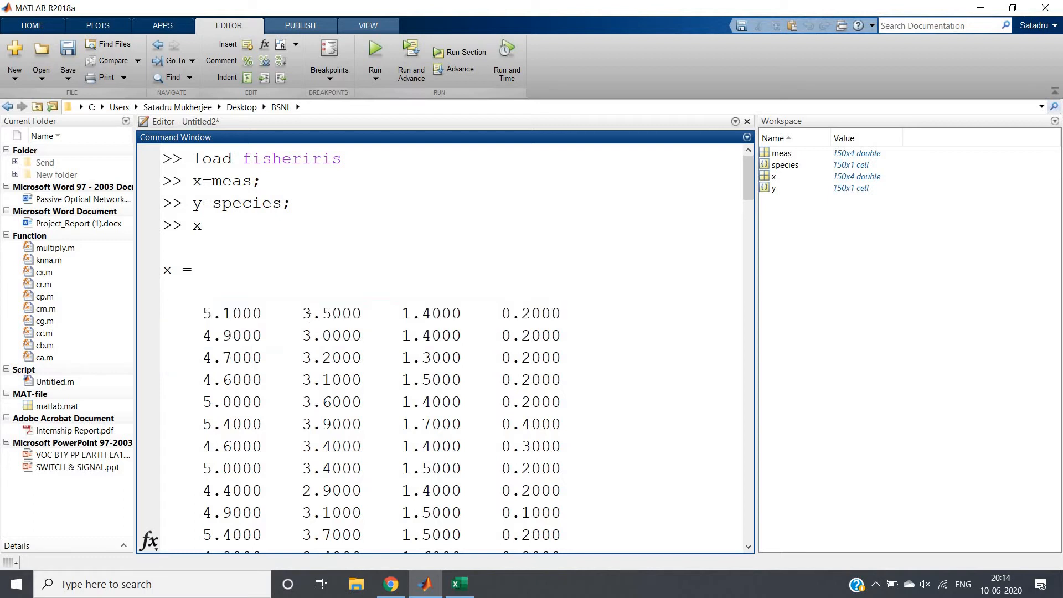
{"action": "double_click", "coordinate": [405, 312]}
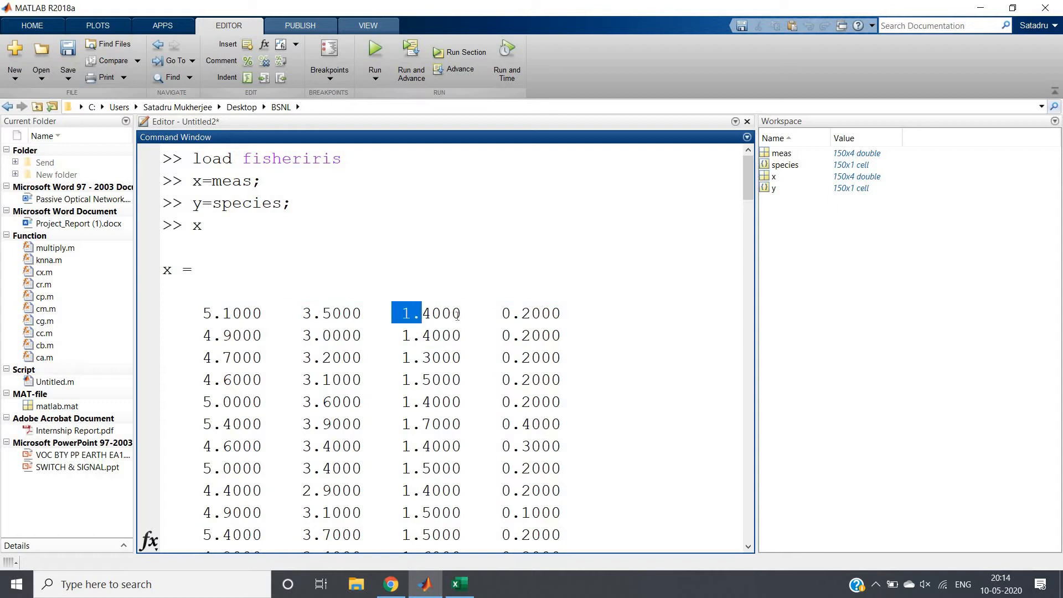
{"action": "left_click", "coordinate": [530, 312]}
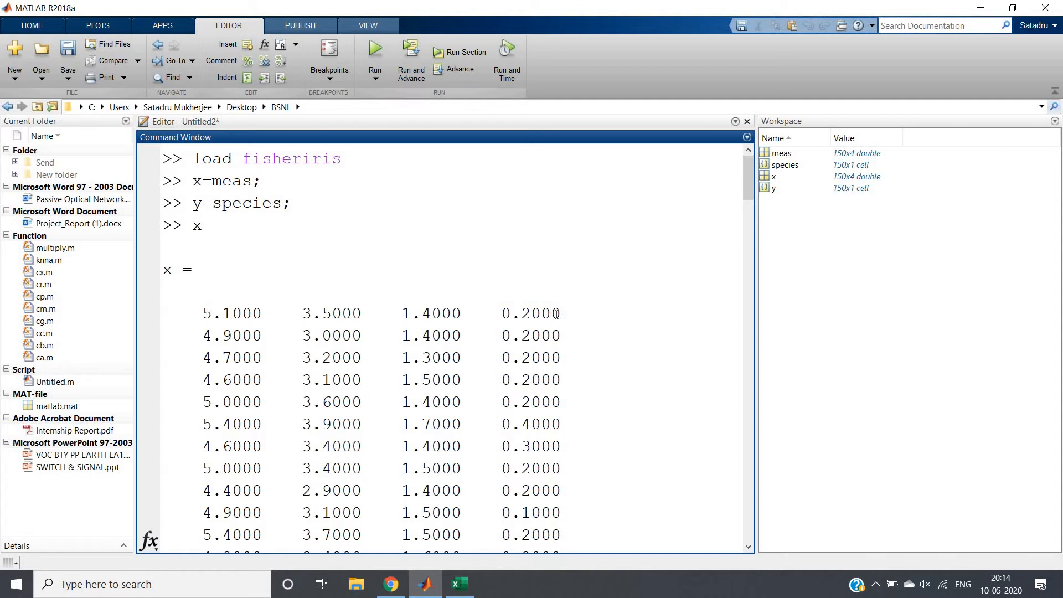
{"action": "mouse_move", "coordinate": [438, 371]}
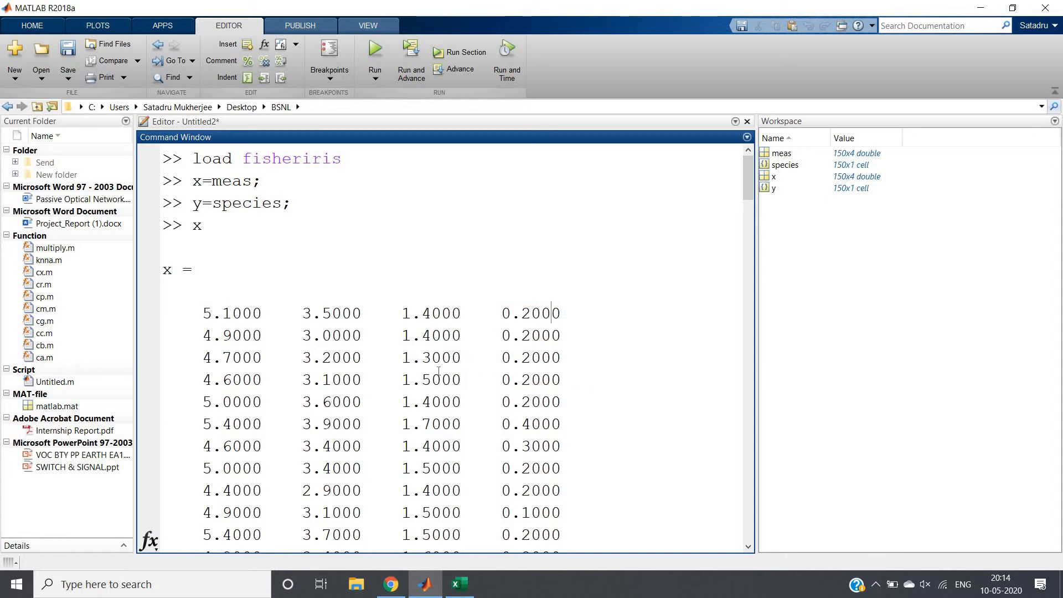
{"action": "mouse_move", "coordinate": [506, 505]}
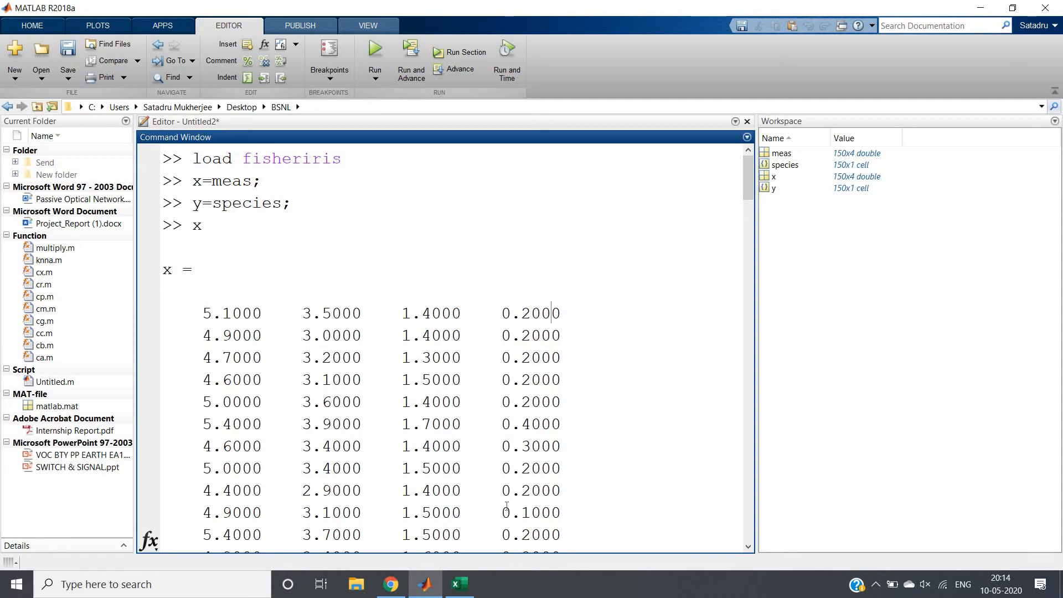
{"action": "scroll", "scroll_direction": "down", "scroll_amount": 3}
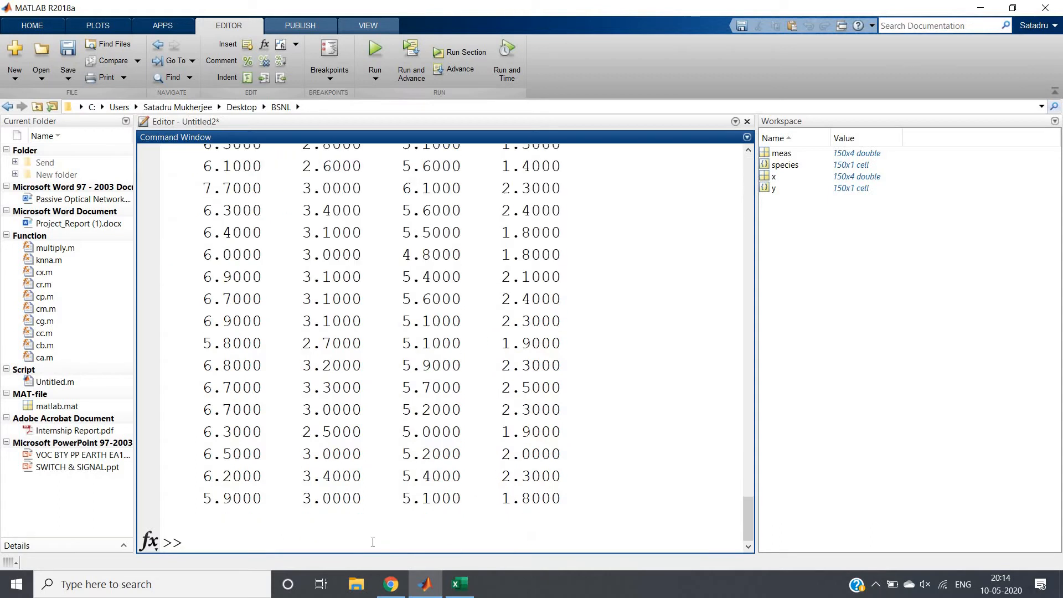
Reduce x to its third measurement column with x=x(:,3)
{"action": "type", "text": "x=x ("}
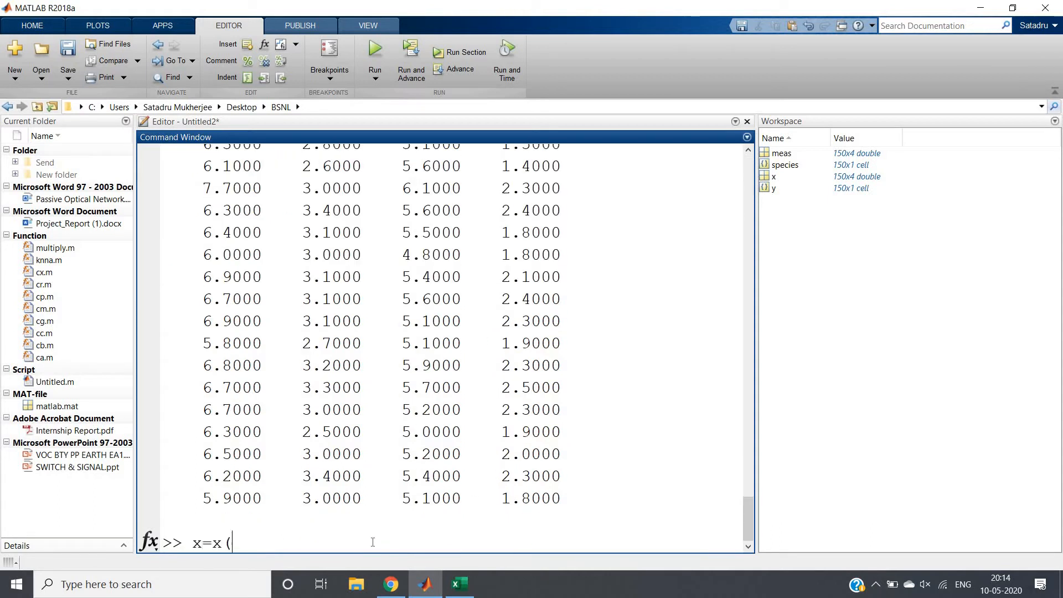
{"action": "type", "text": ":"}
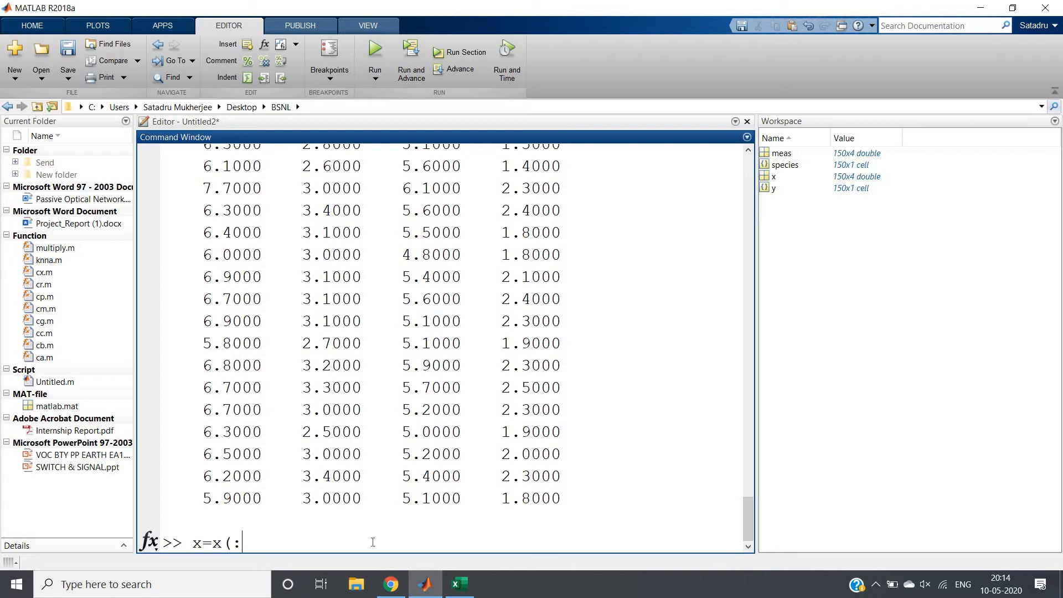
{"action": "type", "text": ","}
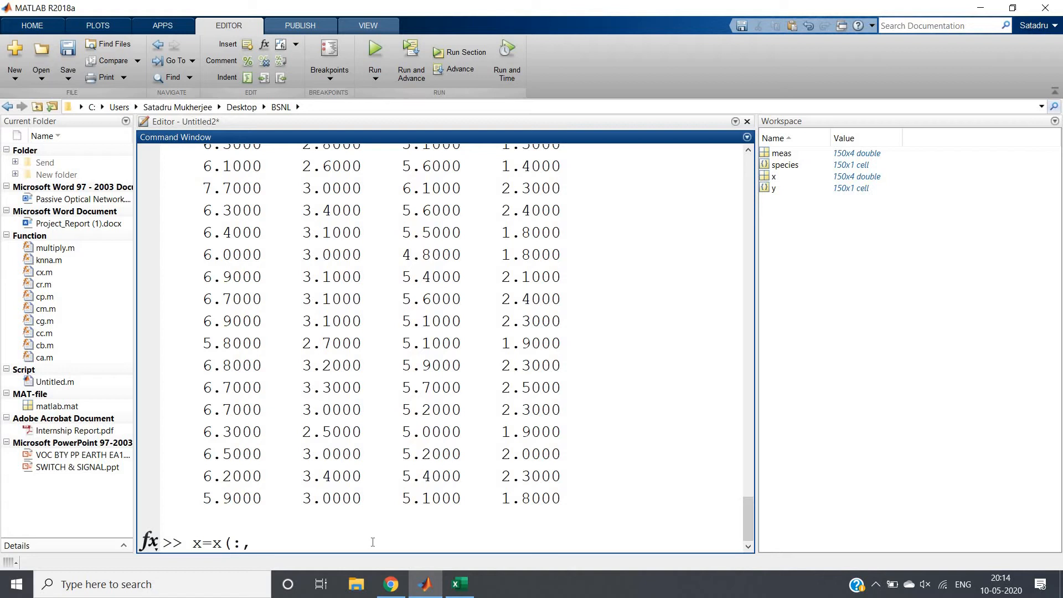
{"action": "type", "text": "3"}
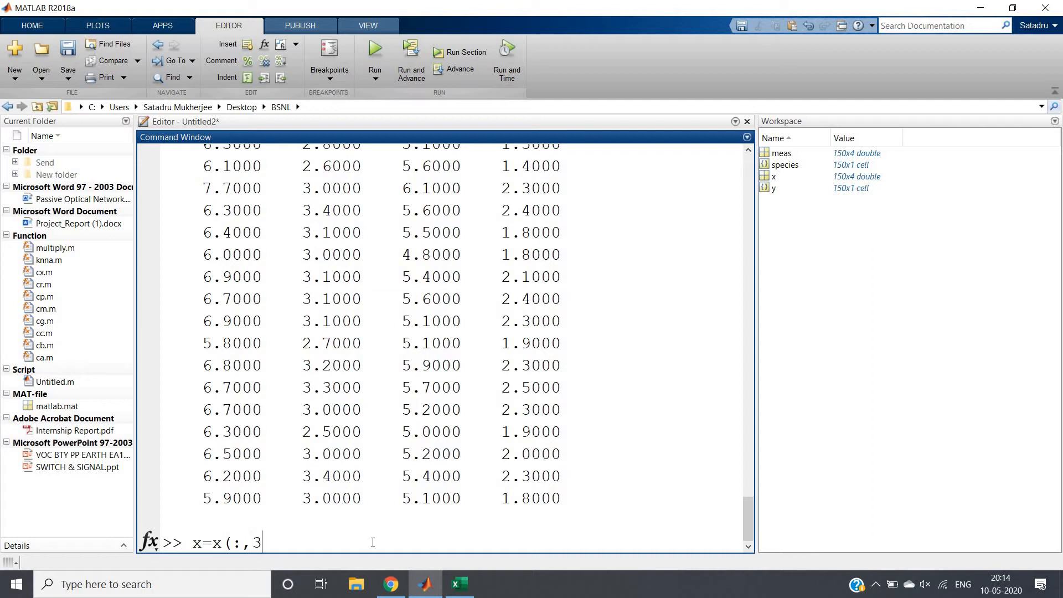
{"action": "key", "text": "Return"}
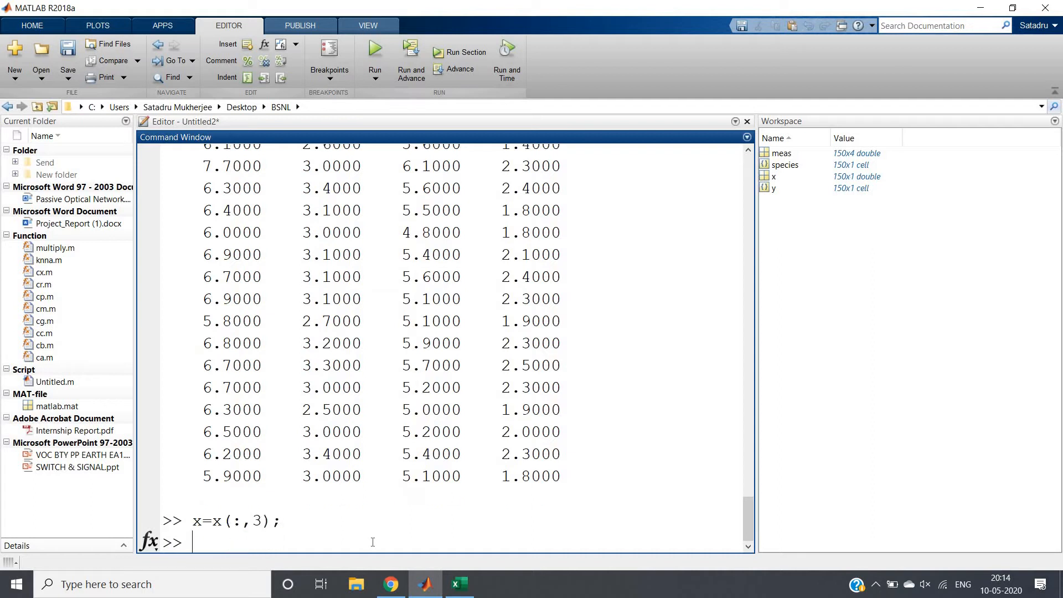
Try a y= assignment and start typing a commented x1 column-split line using (:,4)
{"action": "type", "text": "y="}
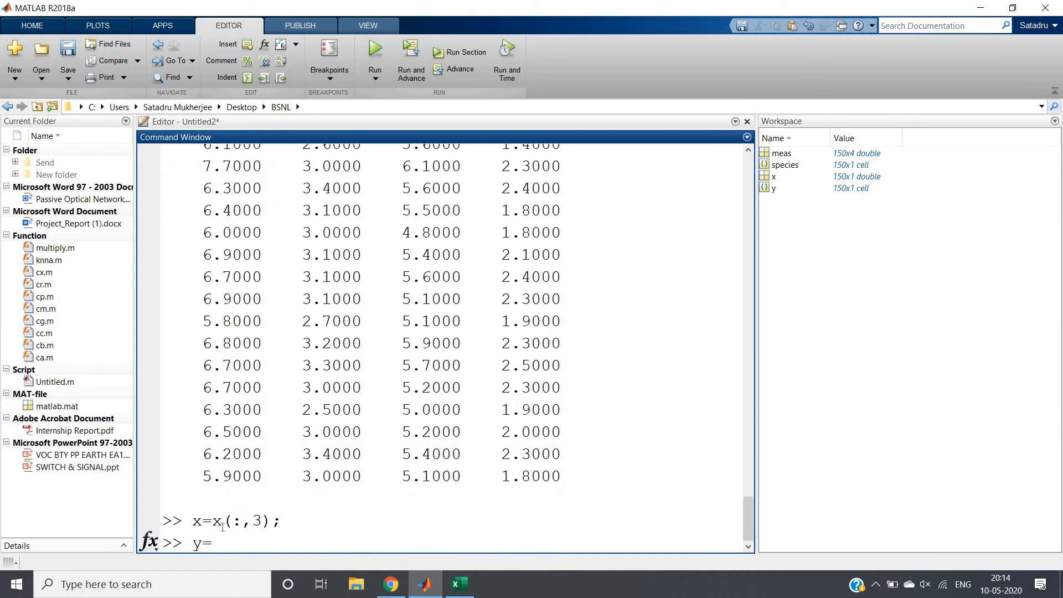
{"action": "type", "text": "1"}
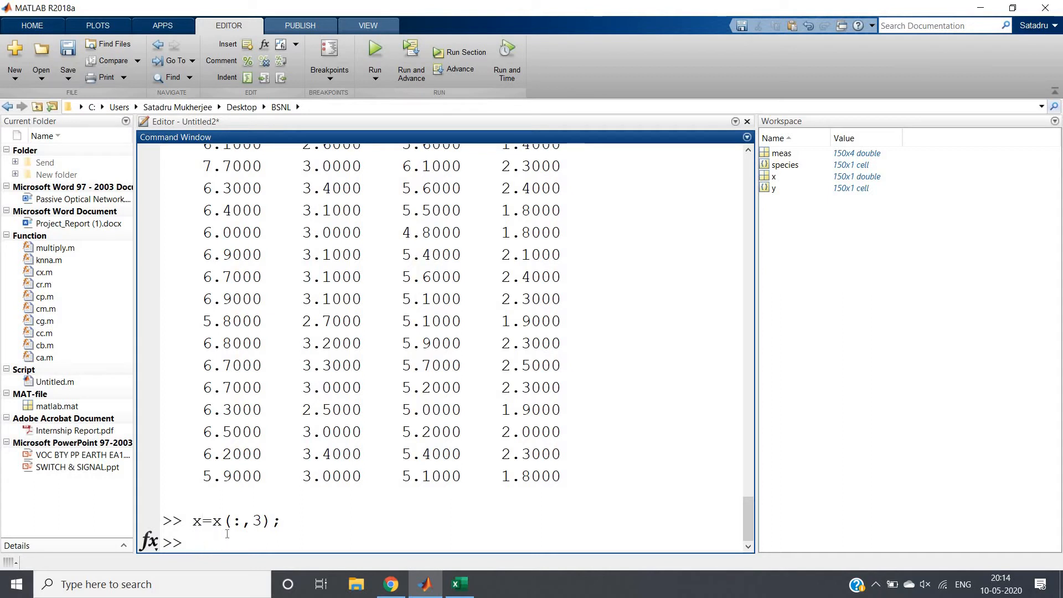
{"action": "type", "text": "%x1="}
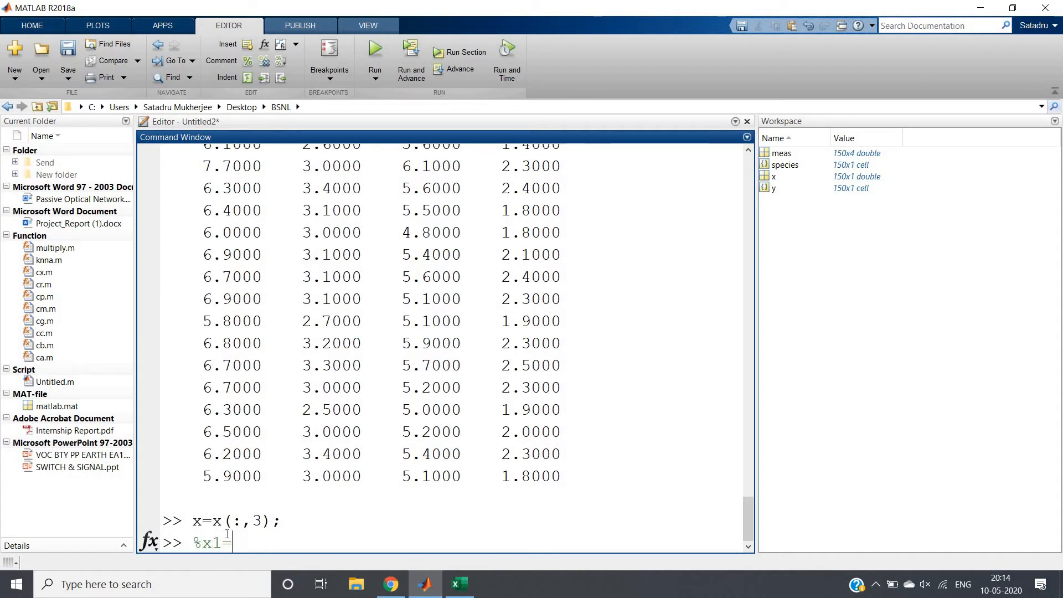
{"action": "type", "text": "=x(:,3) y1=x"}
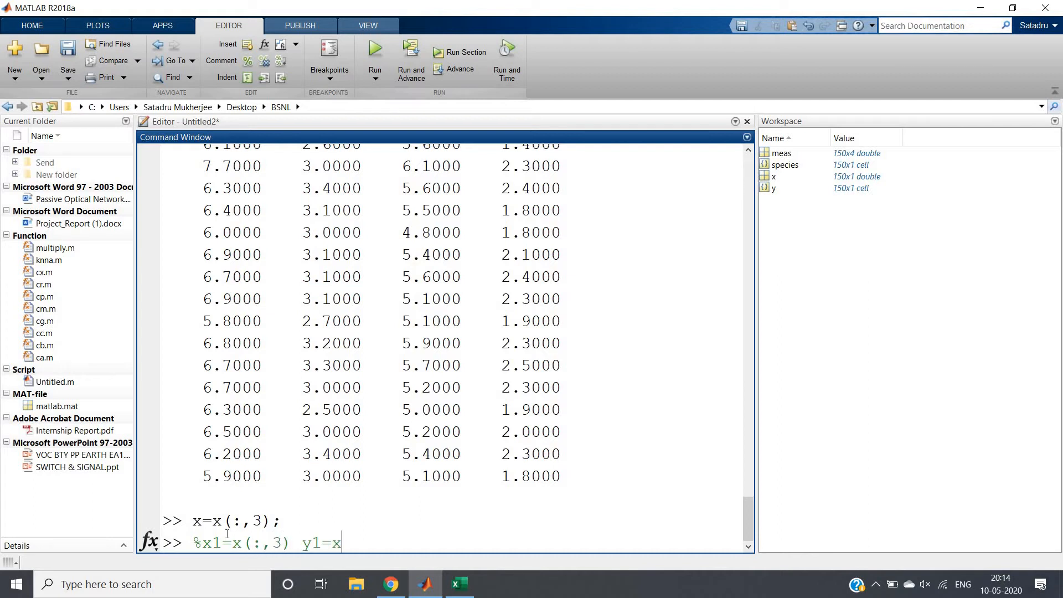
{"action": "type", "text": "(:,4)"}
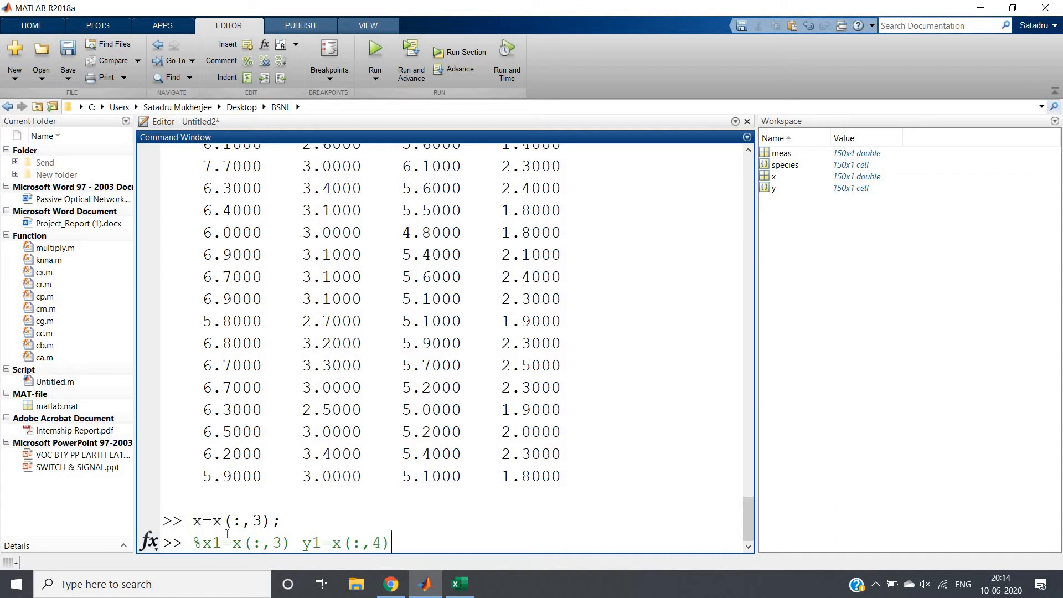
{"action": "mouse_move", "coordinate": [398, 527]}
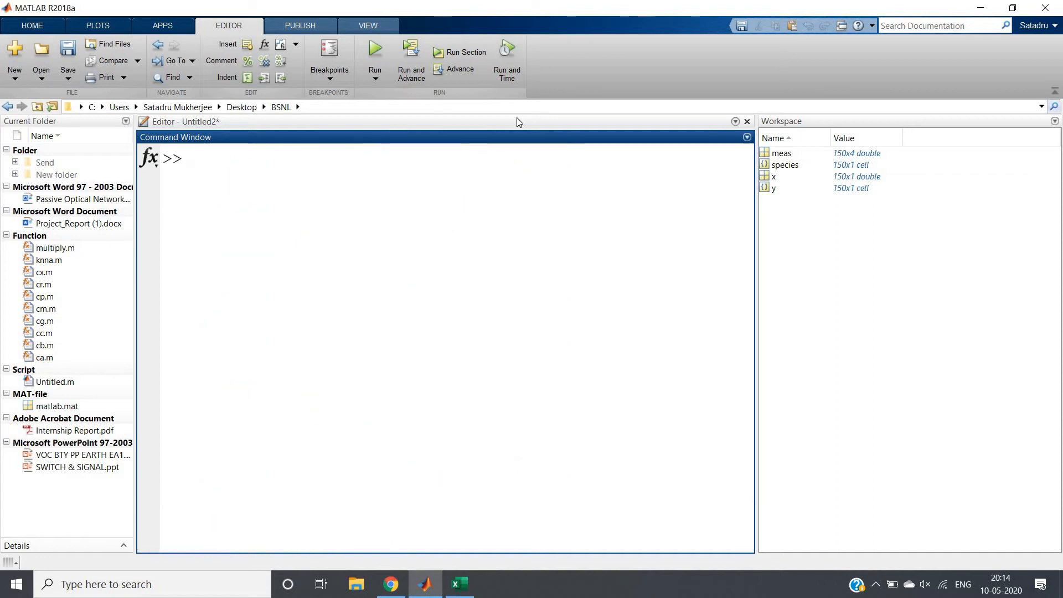
{"action": "mouse_move", "coordinate": [507, 133]}
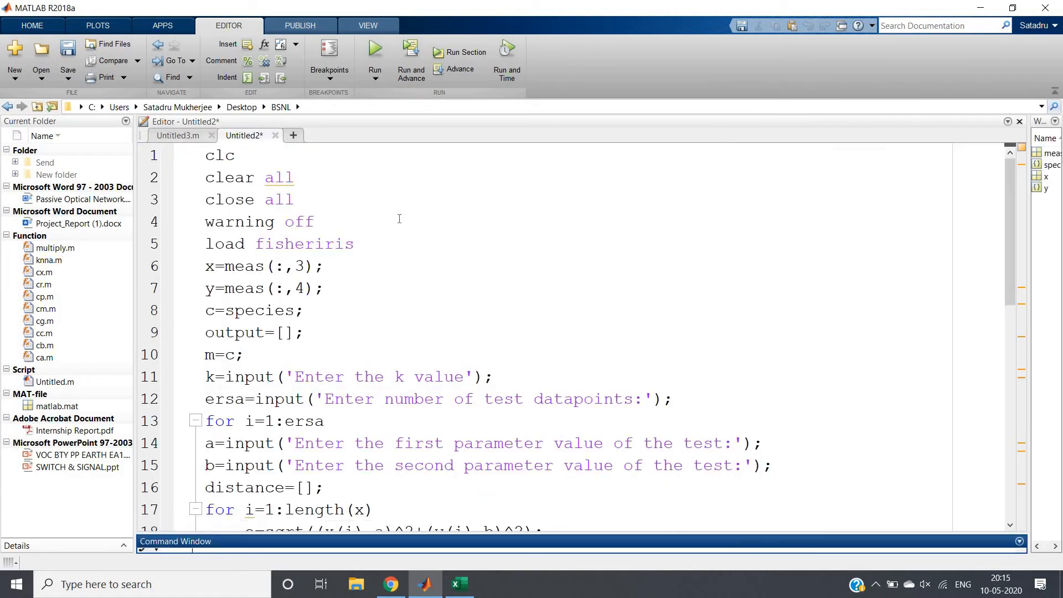
Review the script's opening clc/clear all/close all, y=meas(:,4) and c=species lines
{"action": "left_click_drag", "start_coordinate": [205, 155], "coordinate": [294, 199]}
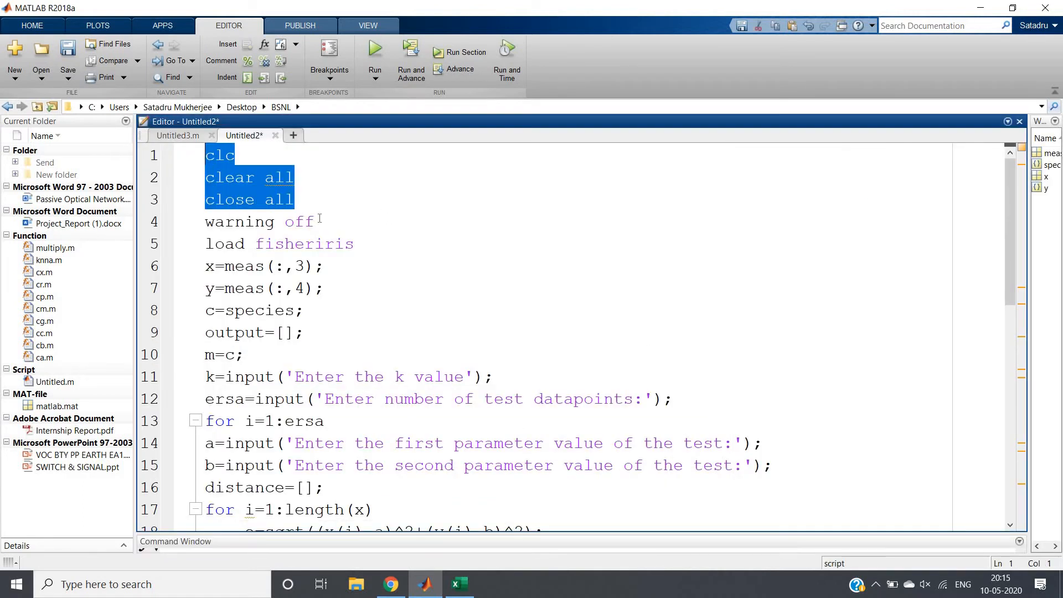
{"action": "left_click", "coordinate": [354, 244]}
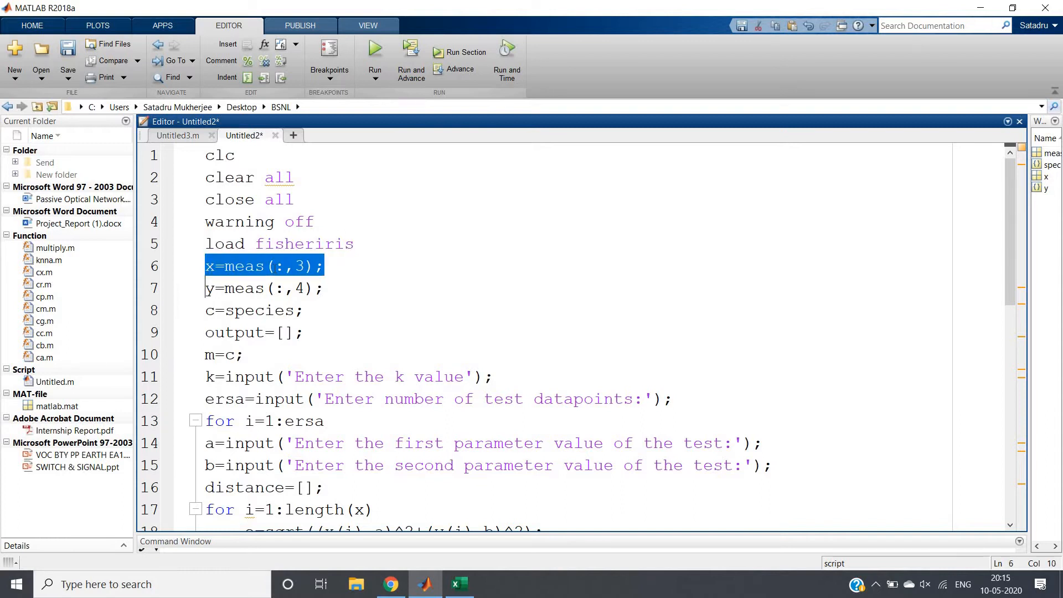
{"action": "left_click", "coordinate": [277, 265]}
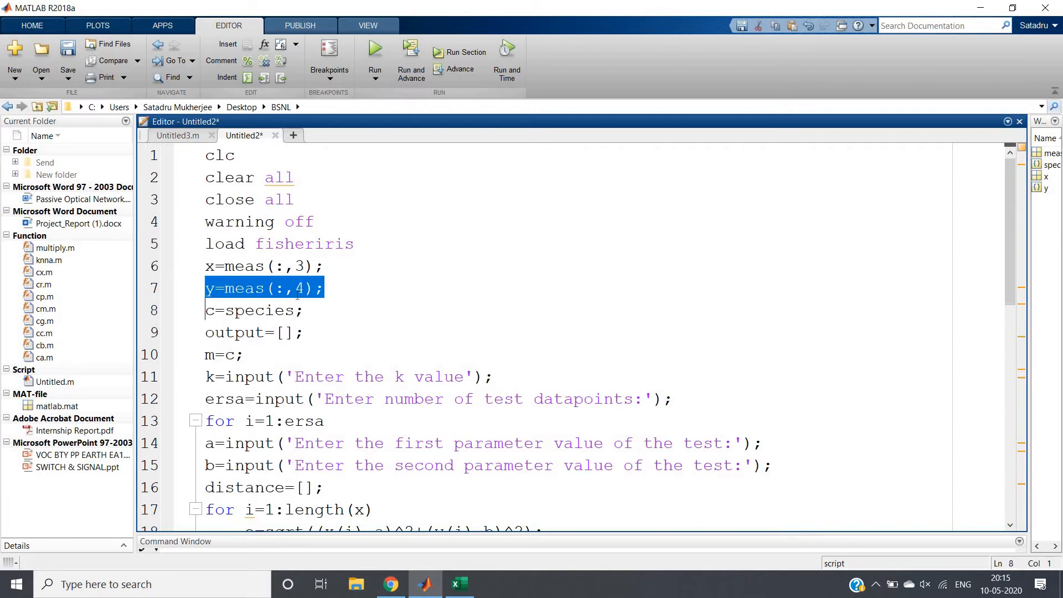
{"action": "left_click", "coordinate": [293, 288]}
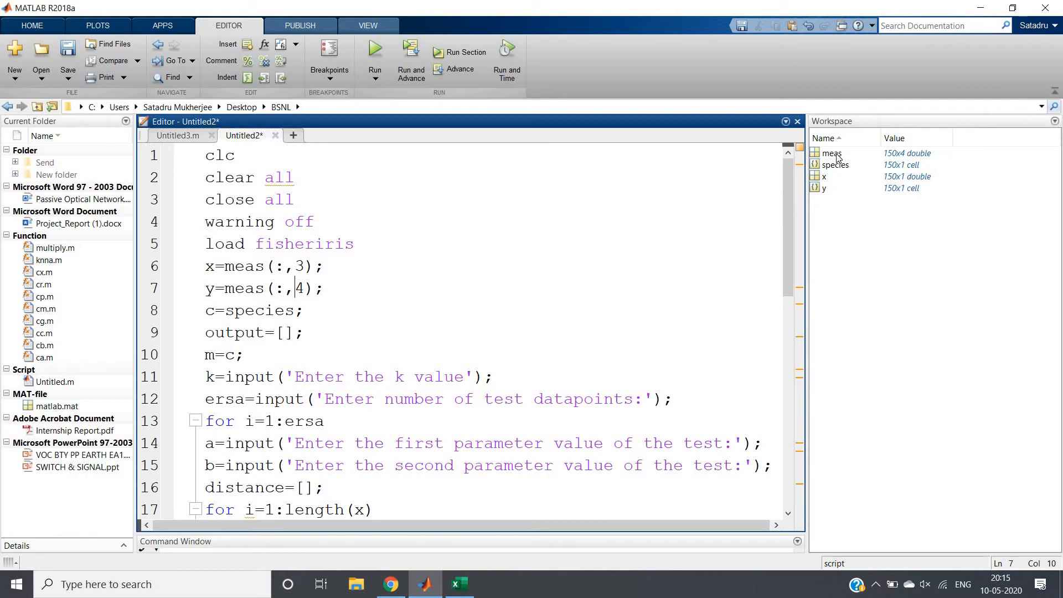
{"action": "mouse_move", "coordinate": [876, 193]}
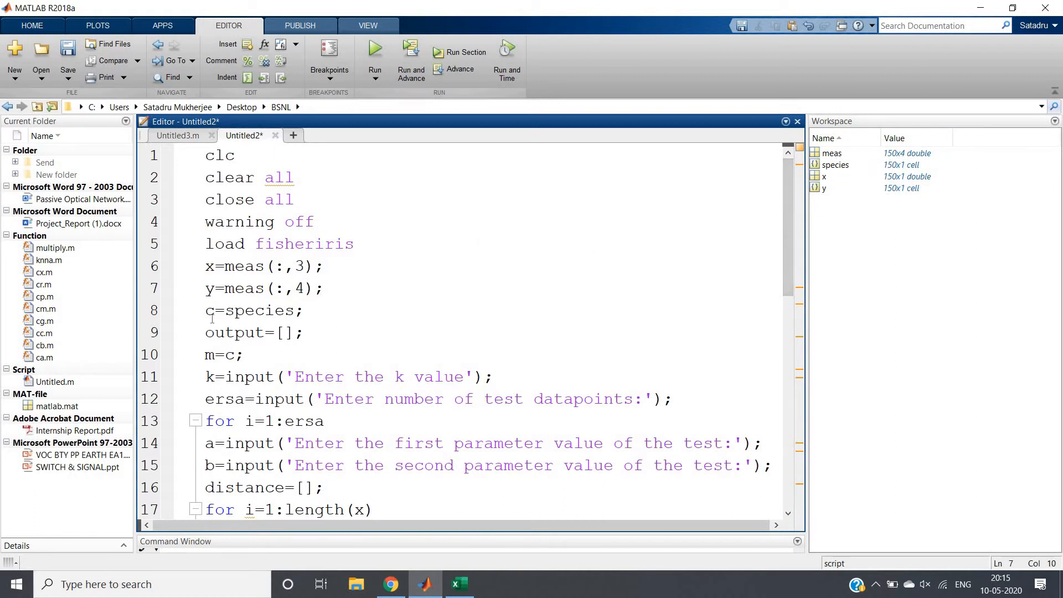
{"action": "left_click", "coordinate": [305, 310]}
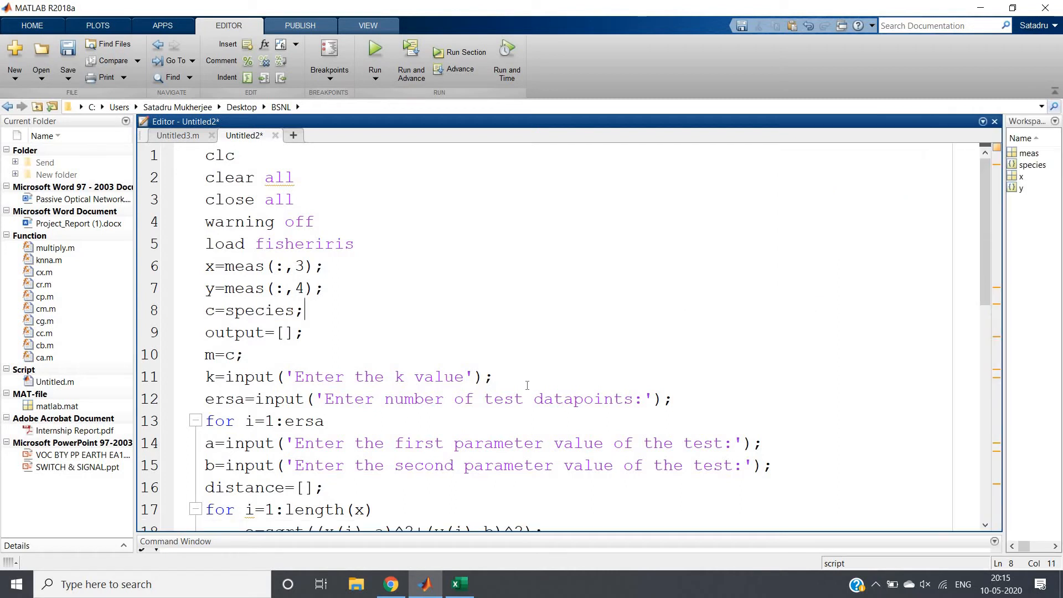
Highlight the output=[]; and m=c; initialization lines
{"action": "scroll", "scroll_direction": "down", "scroll_amount": 3}
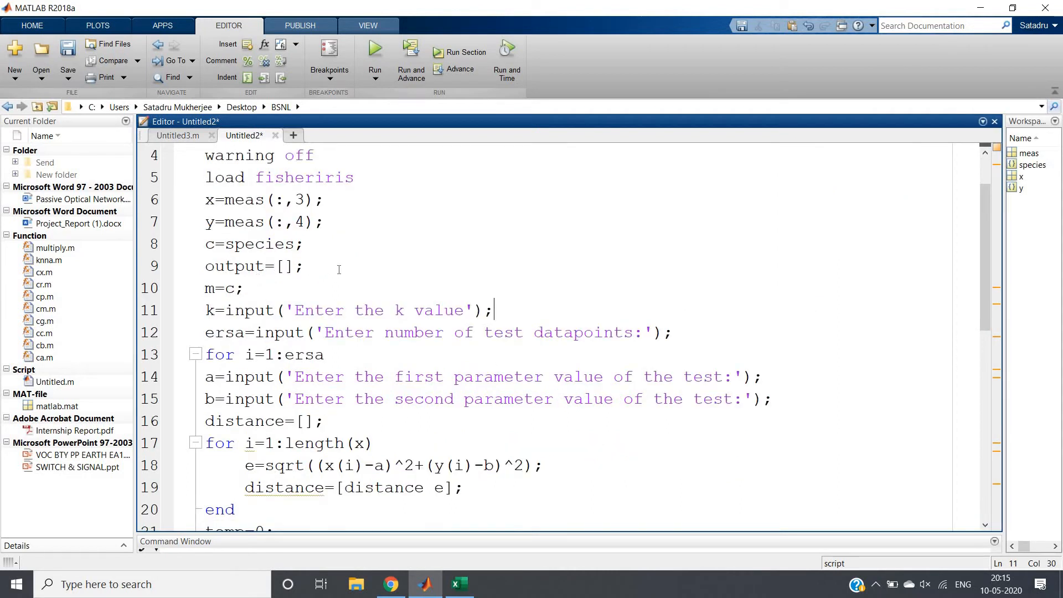
{"action": "triple_click", "coordinate": [254, 265]}
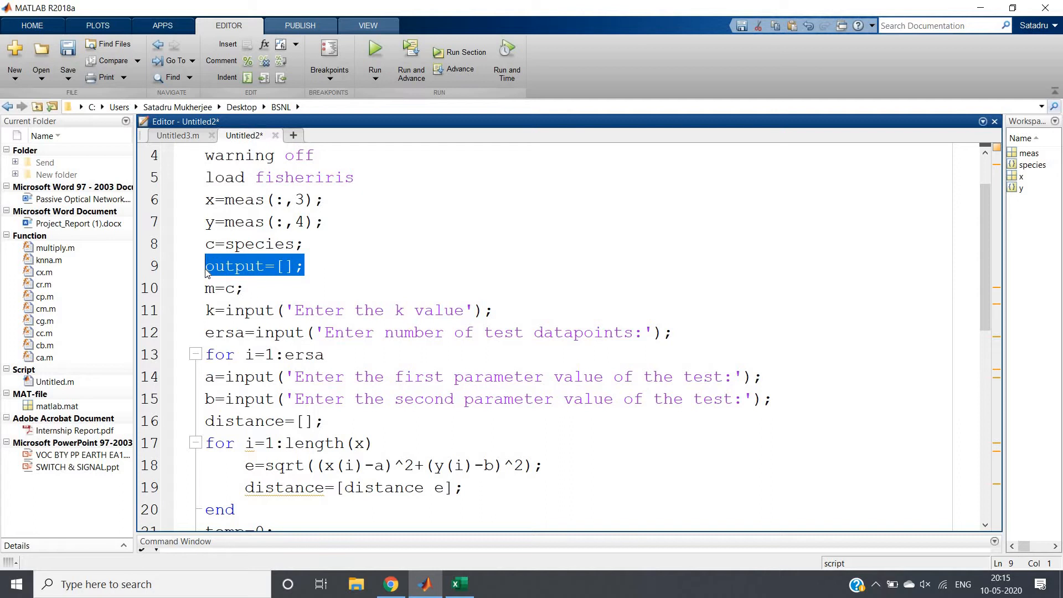
{"action": "mouse_move", "coordinate": [226, 273]}
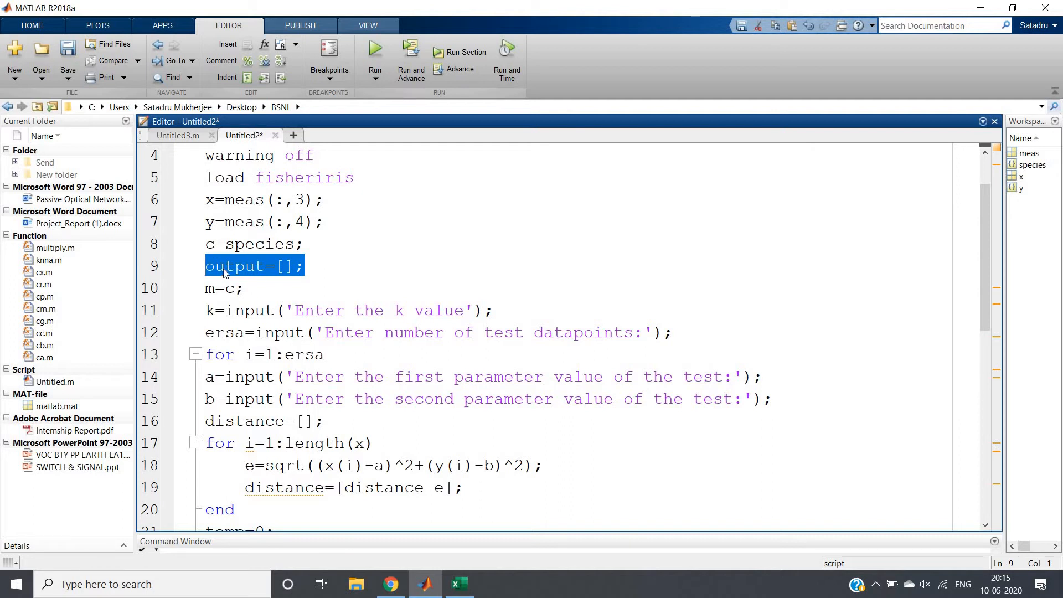
{"action": "left_click", "coordinate": [303, 266]}
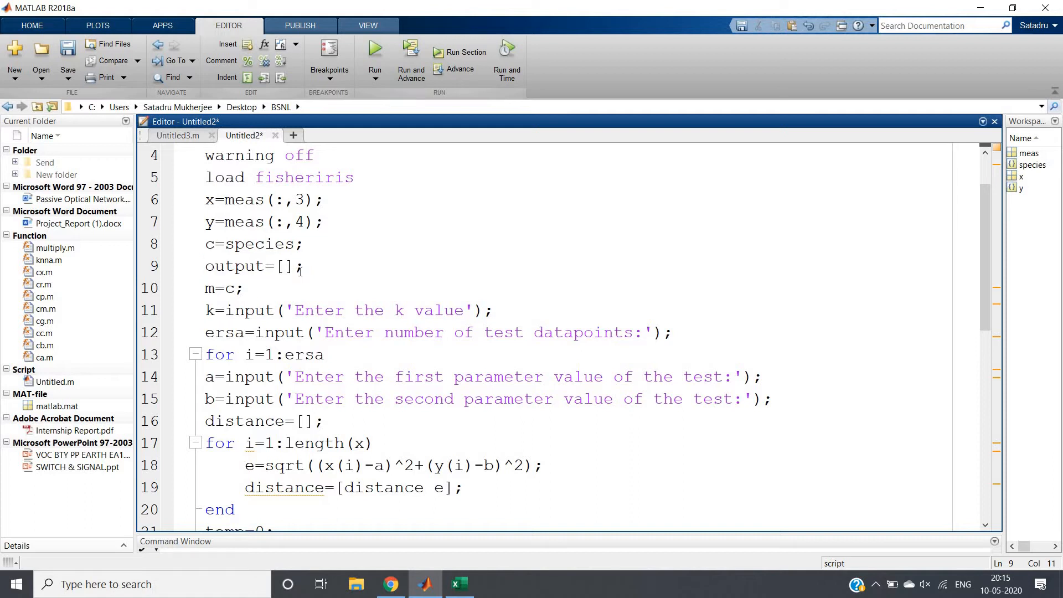
{"action": "double_click", "coordinate": [222, 287]}
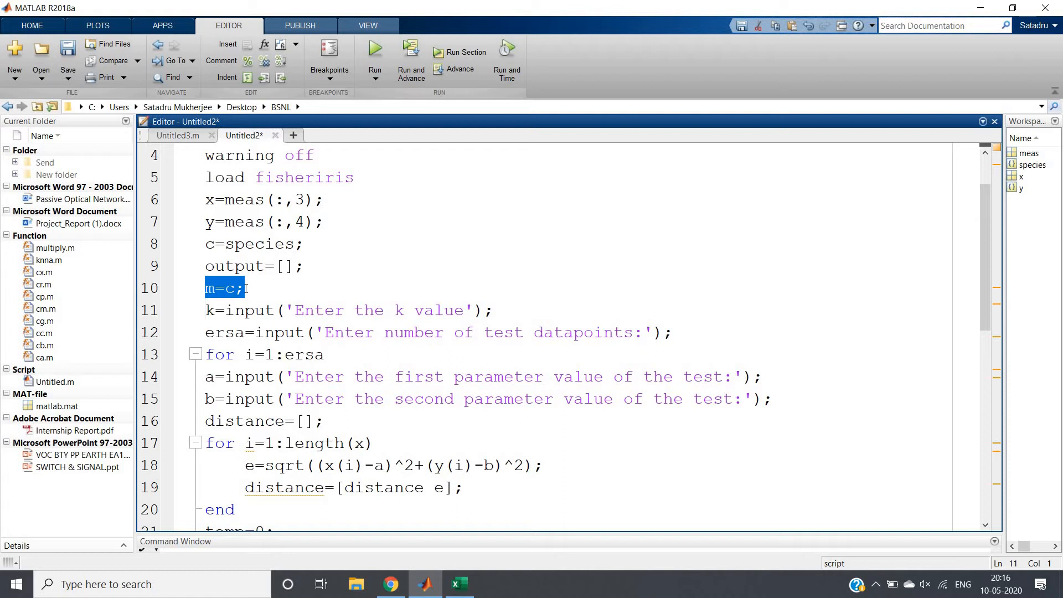
{"action": "left_click", "coordinate": [244, 288]}
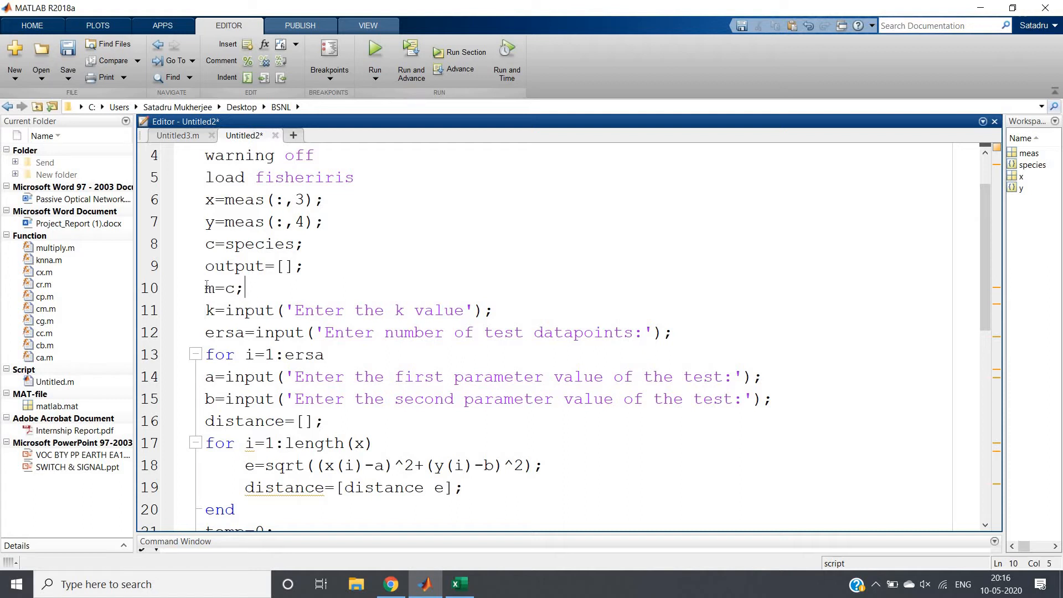
{"action": "mouse_move", "coordinate": [202, 298]}
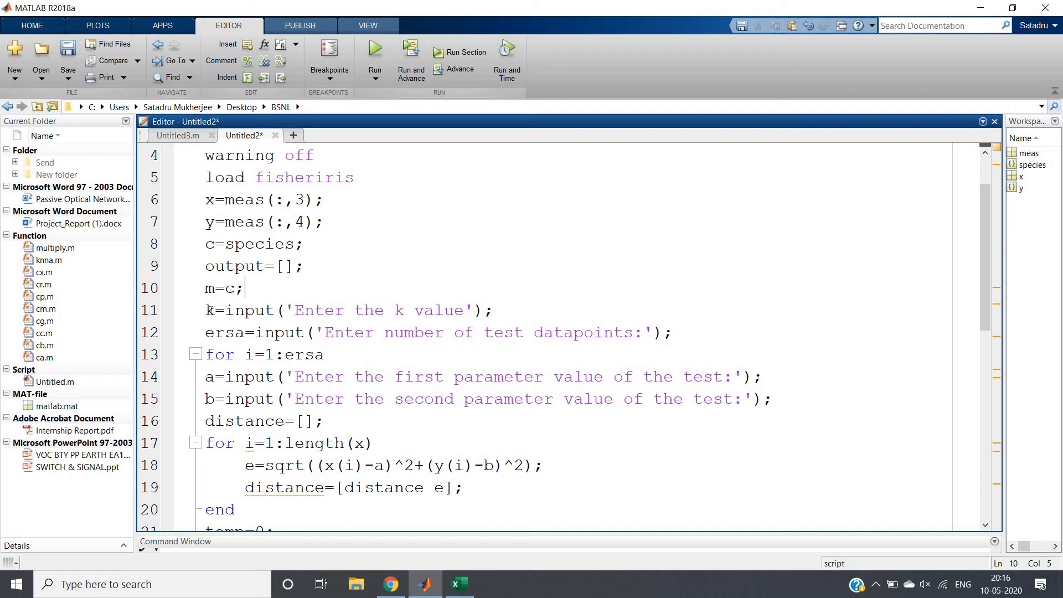
Point out the k value input, test datapoints input, ersa variable and 'parameter' on line 15
{"action": "triple_click", "coordinate": [338, 311]}
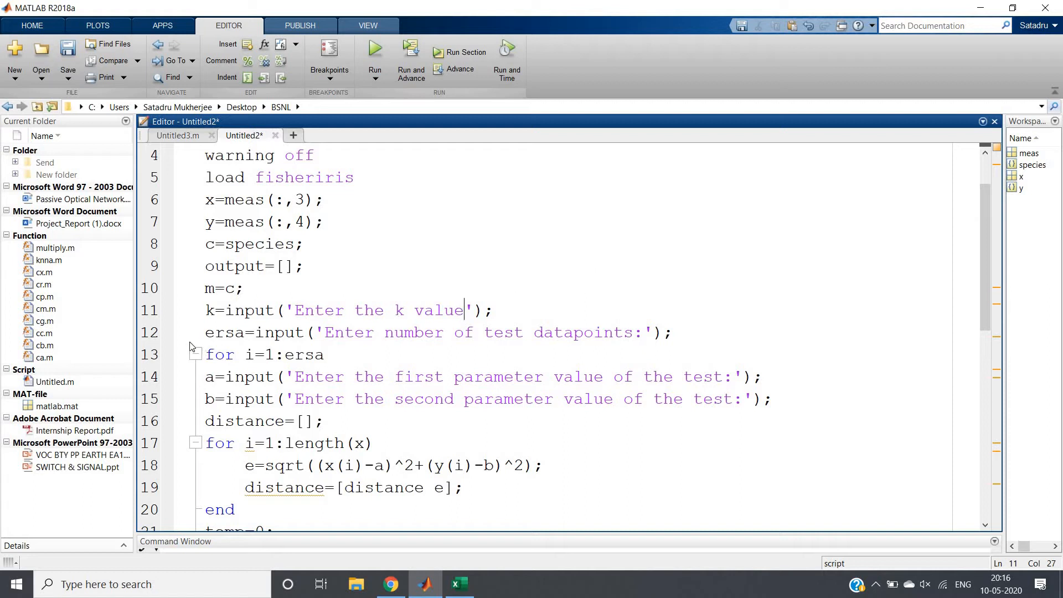
{"action": "double_click", "coordinate": [224, 332]}
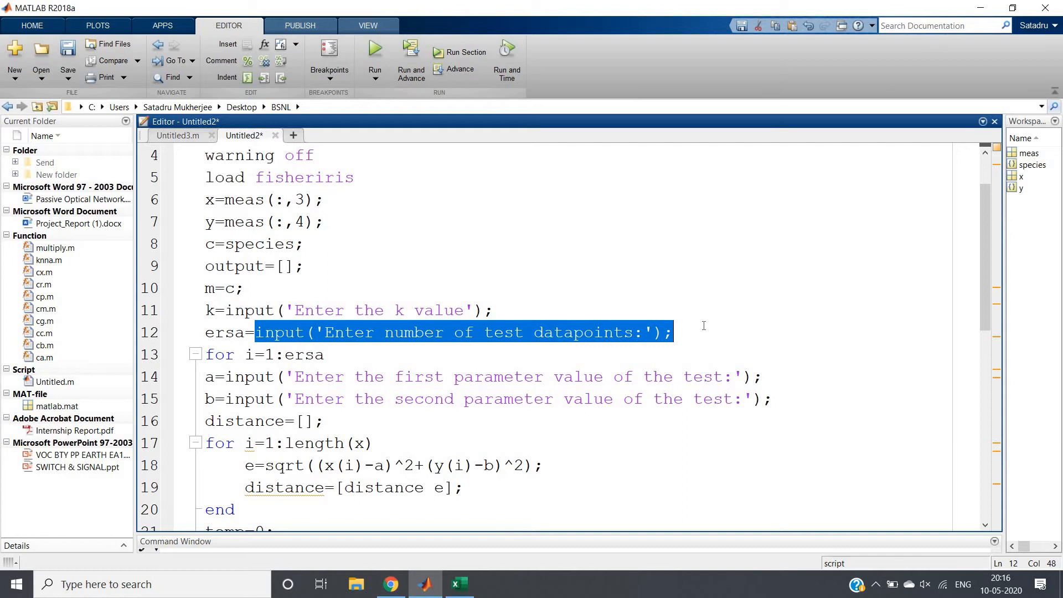
{"action": "mouse_move", "coordinate": [588, 344]}
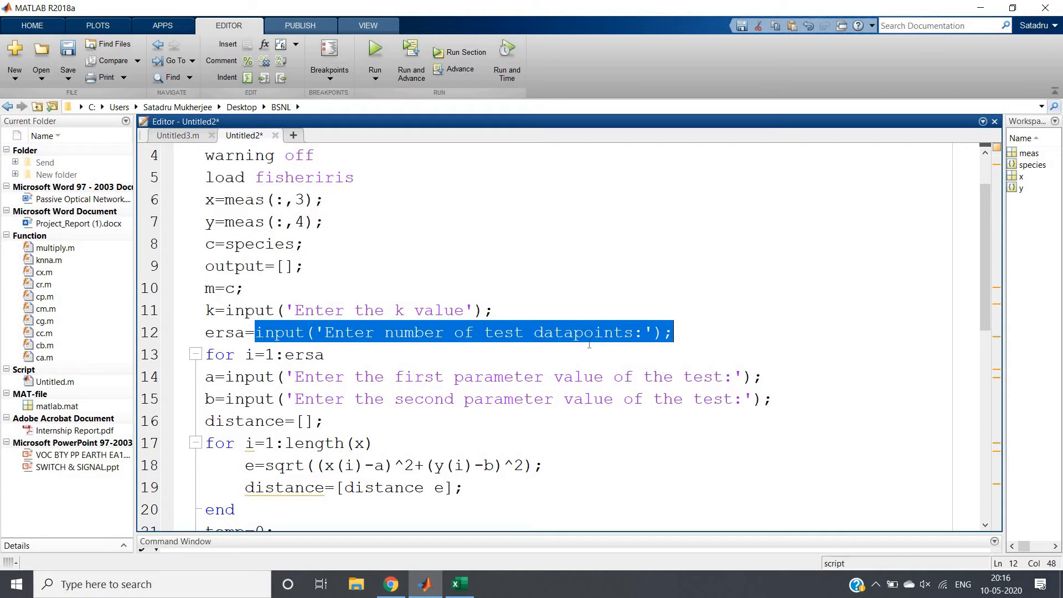
{"action": "mouse_move", "coordinate": [609, 339]}
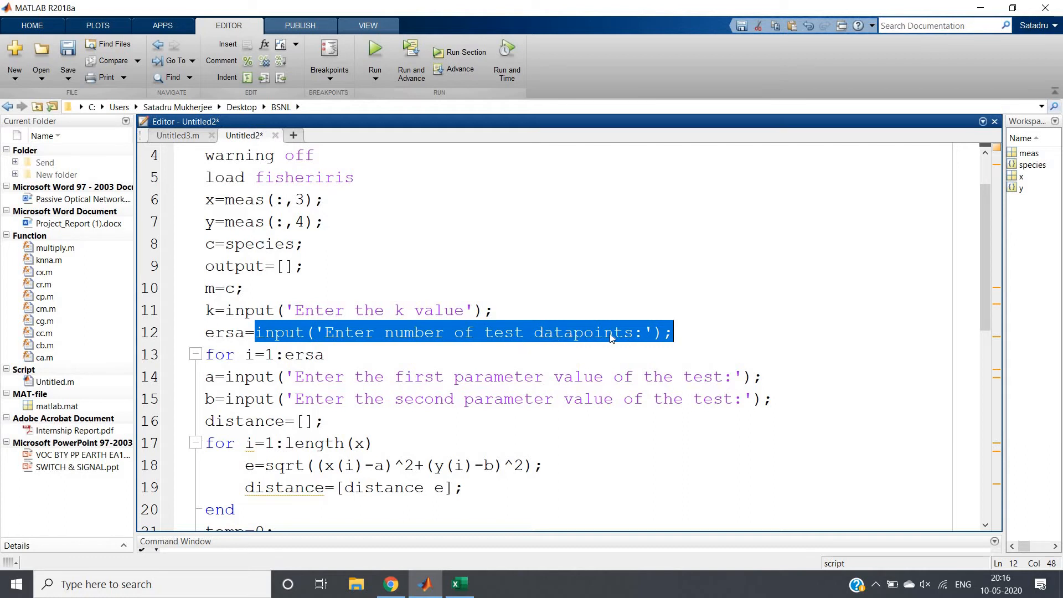
{"action": "double_click", "coordinate": [303, 354]}
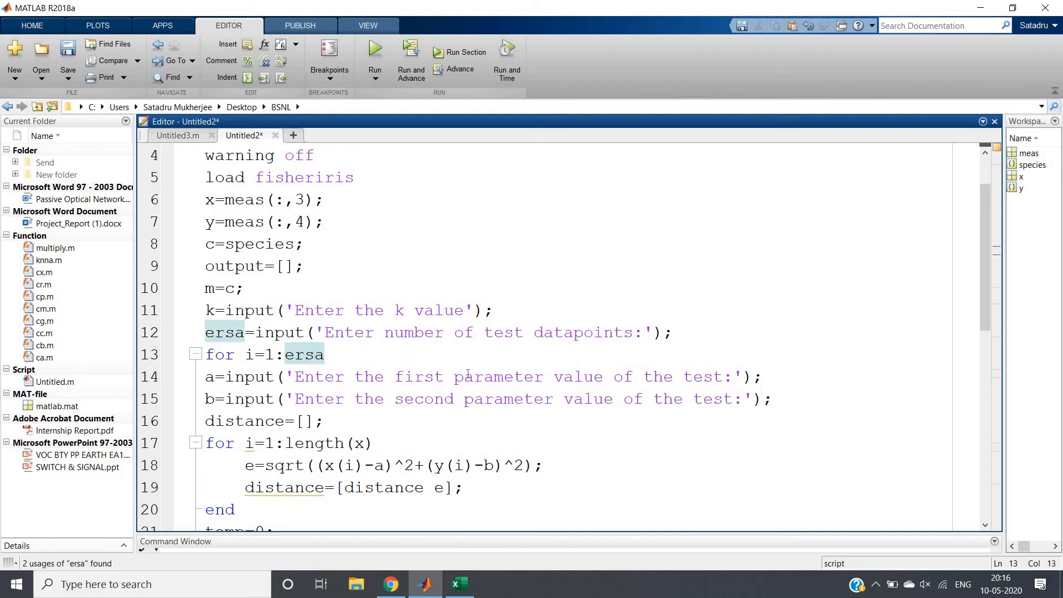
{"action": "double_click", "coordinate": [507, 399]}
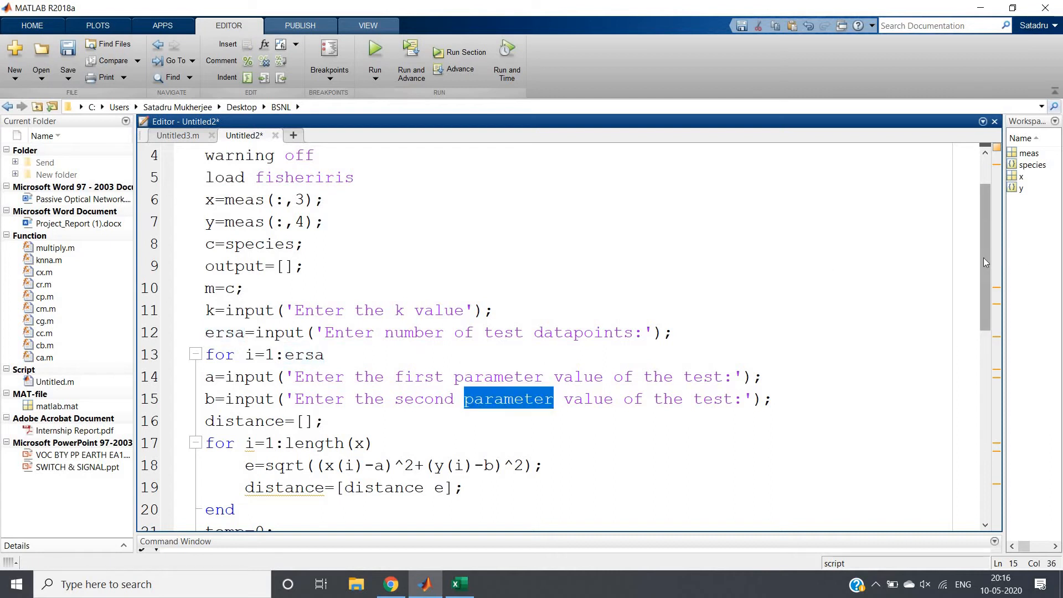
Scroll down to review the distance sorting and label swap lines
{"action": "scroll", "scroll_direction": "down", "scroll_amount": 3}
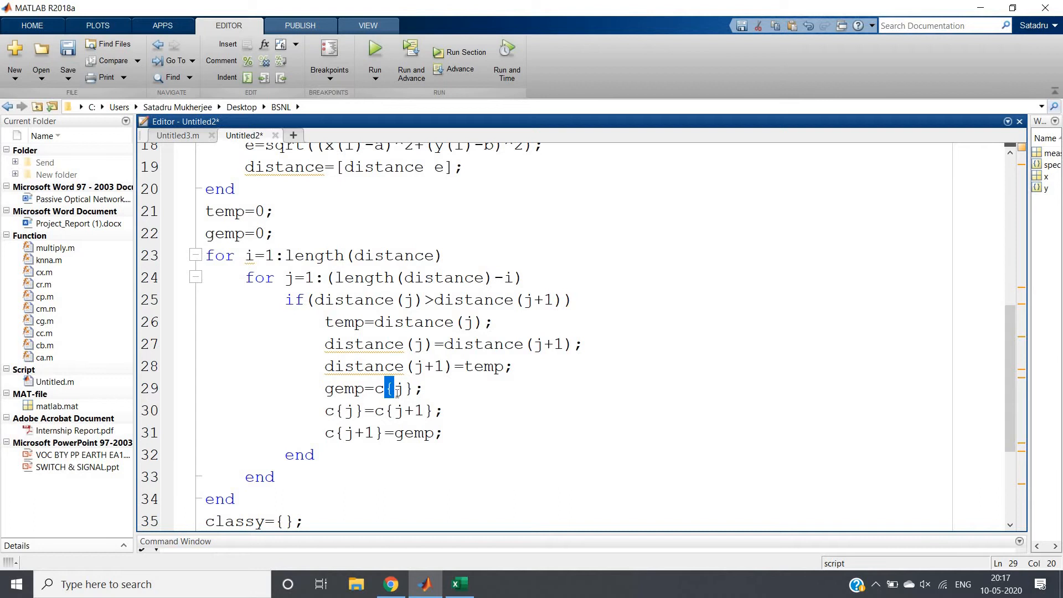
{"action": "mouse_move", "coordinate": [344, 418]}
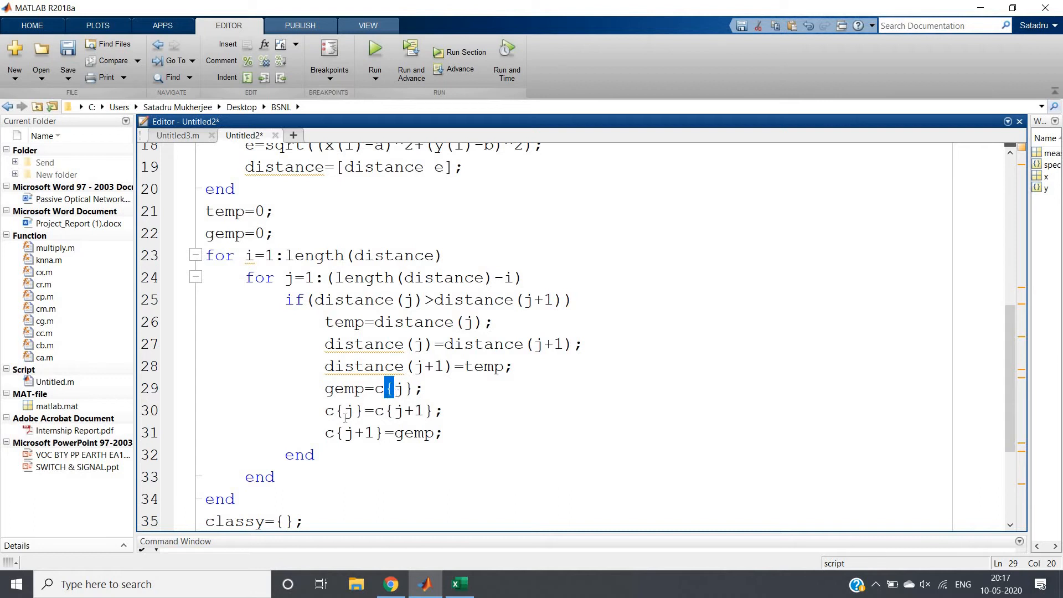
{"action": "left_click", "coordinate": [444, 433]}
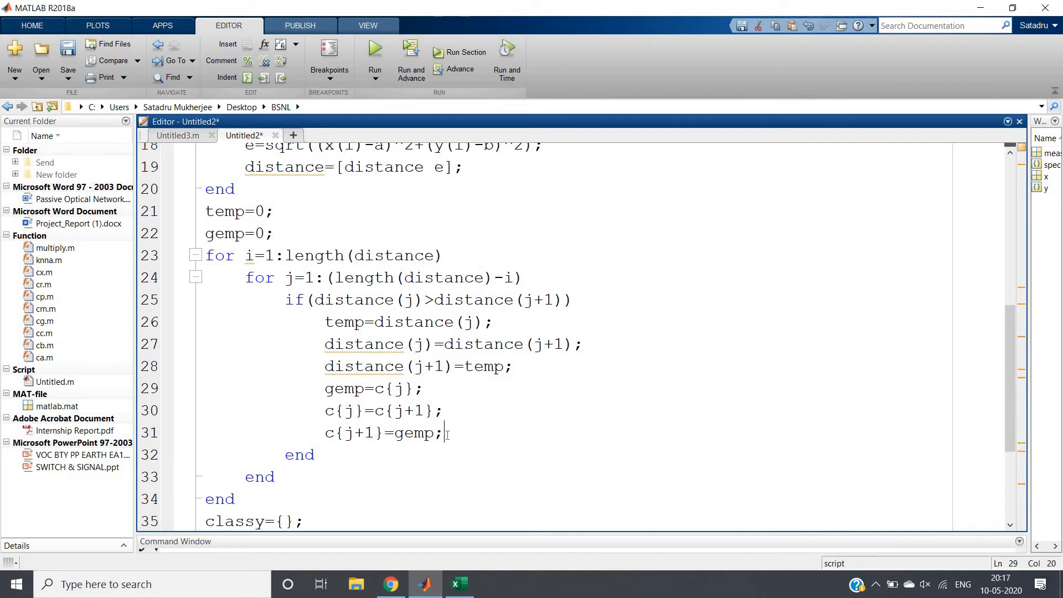
{"action": "left_click", "coordinate": [444, 432]}
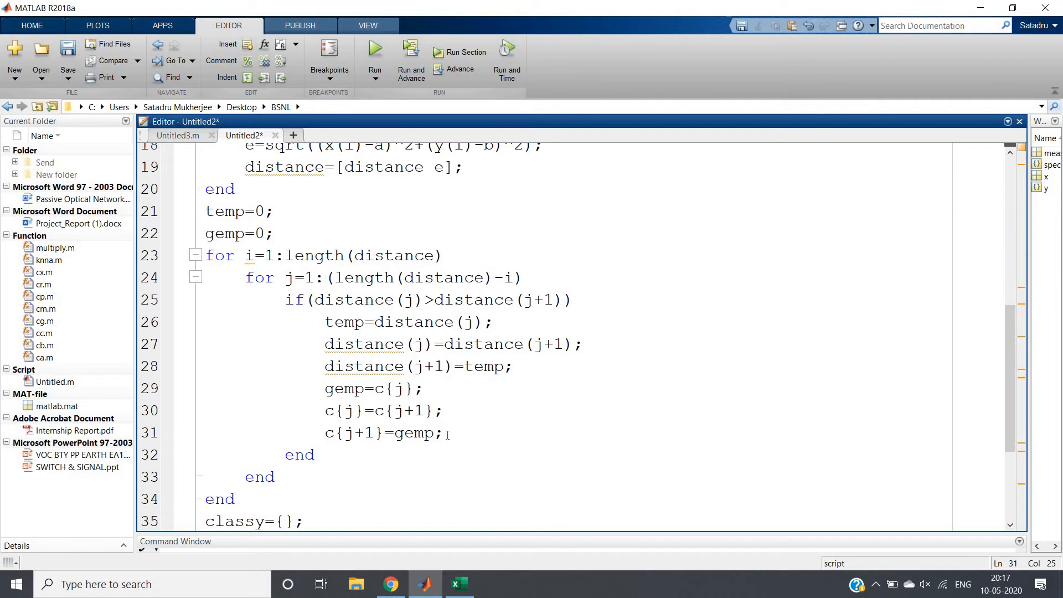
Review the loop copying the k nearest classes, classy initialization and its string conversion
{"action": "scroll", "scroll_direction": "down", "scroll_amount": 3}
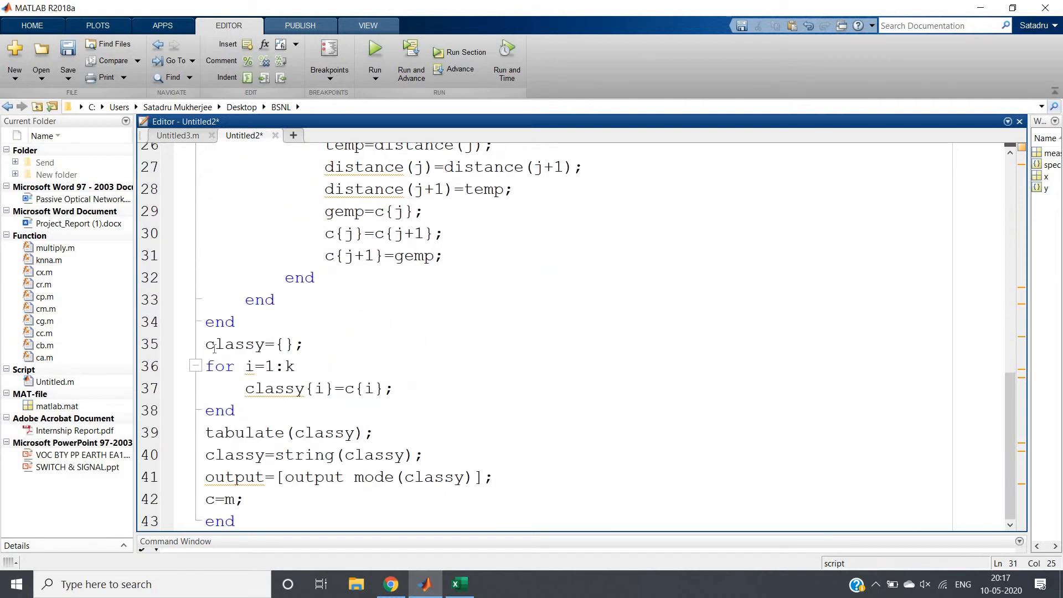
{"action": "left_click", "coordinate": [292, 344]}
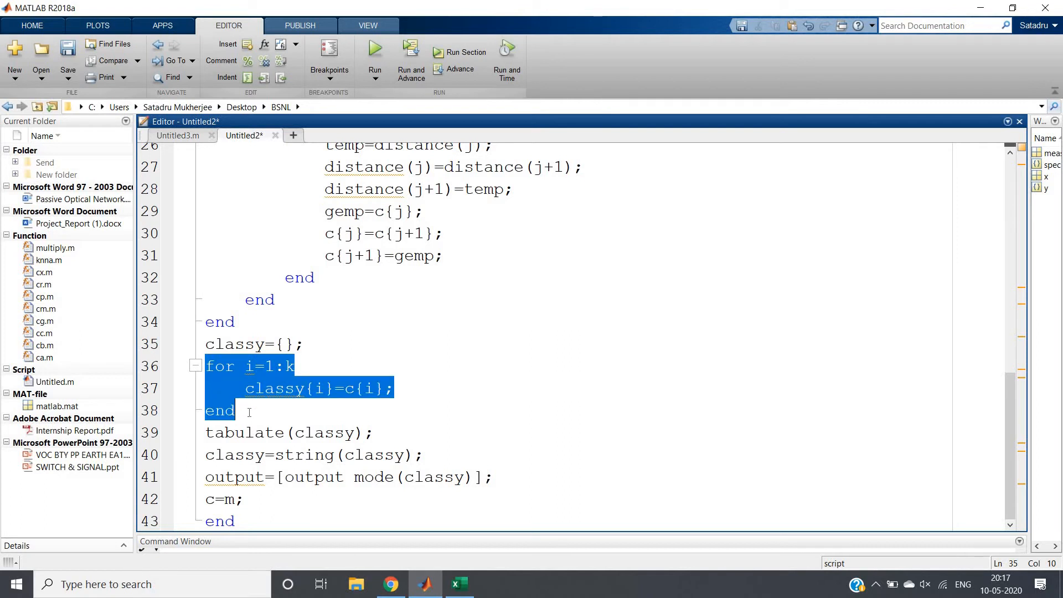
{"action": "left_click", "coordinate": [248, 410]}
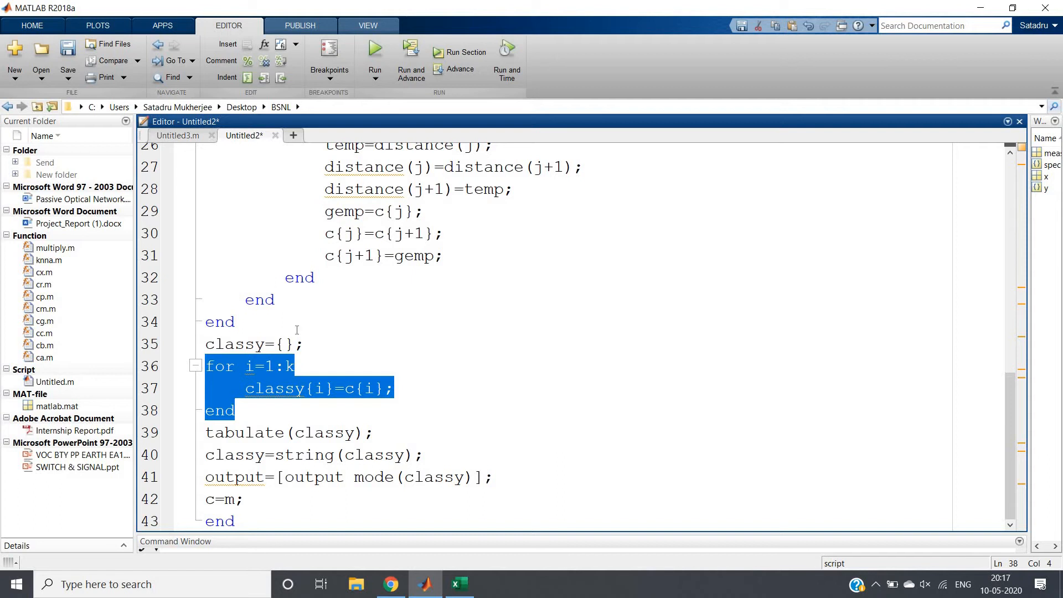
{"action": "left_click", "coordinate": [274, 389]}
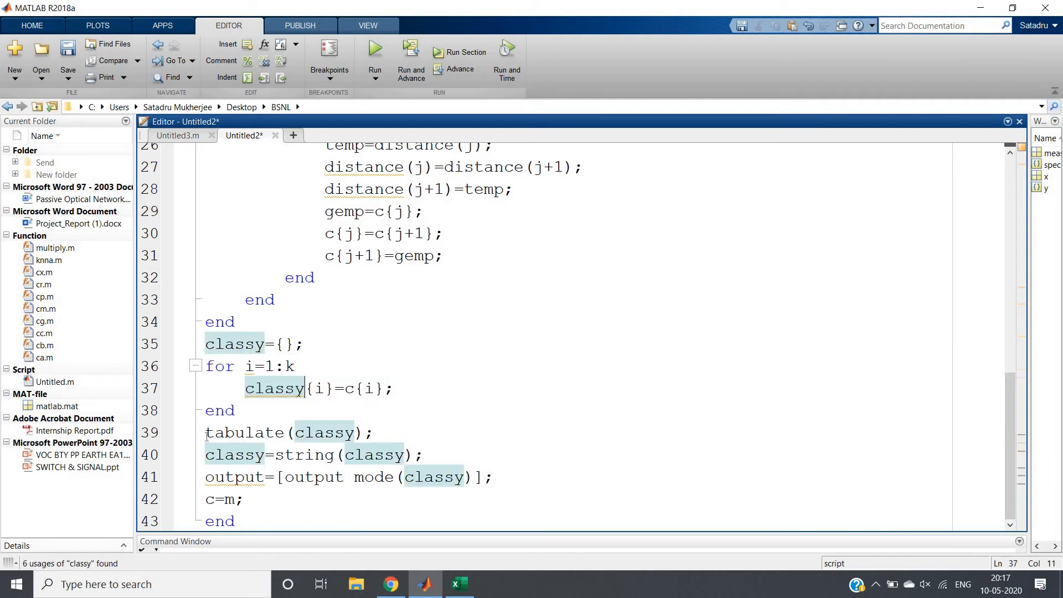
{"action": "triple_click", "coordinate": [288, 432]}
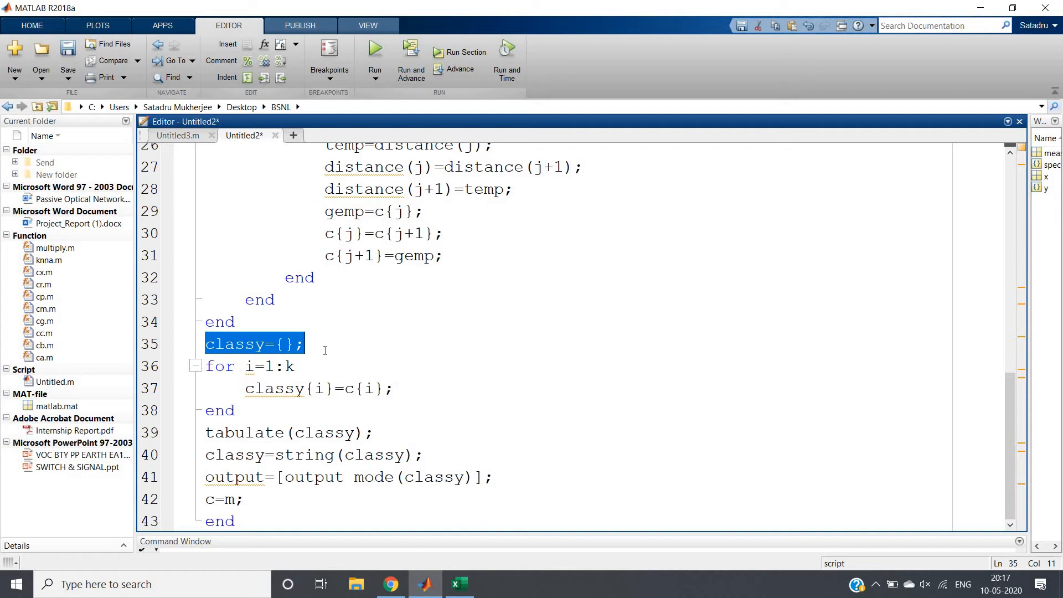
{"action": "double_click", "coordinate": [309, 455]}
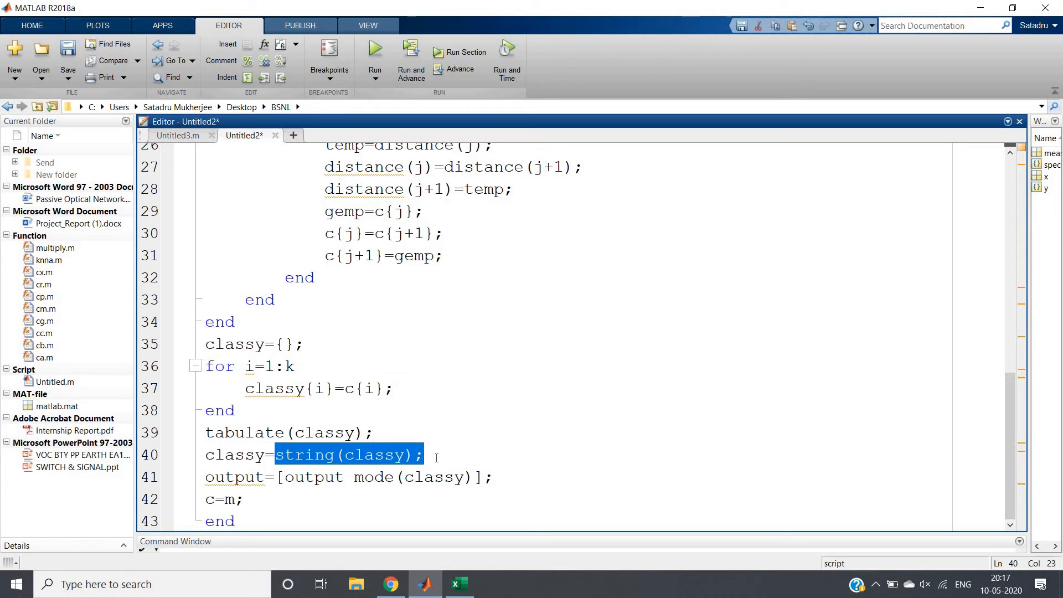
{"action": "mouse_move", "coordinate": [456, 455]}
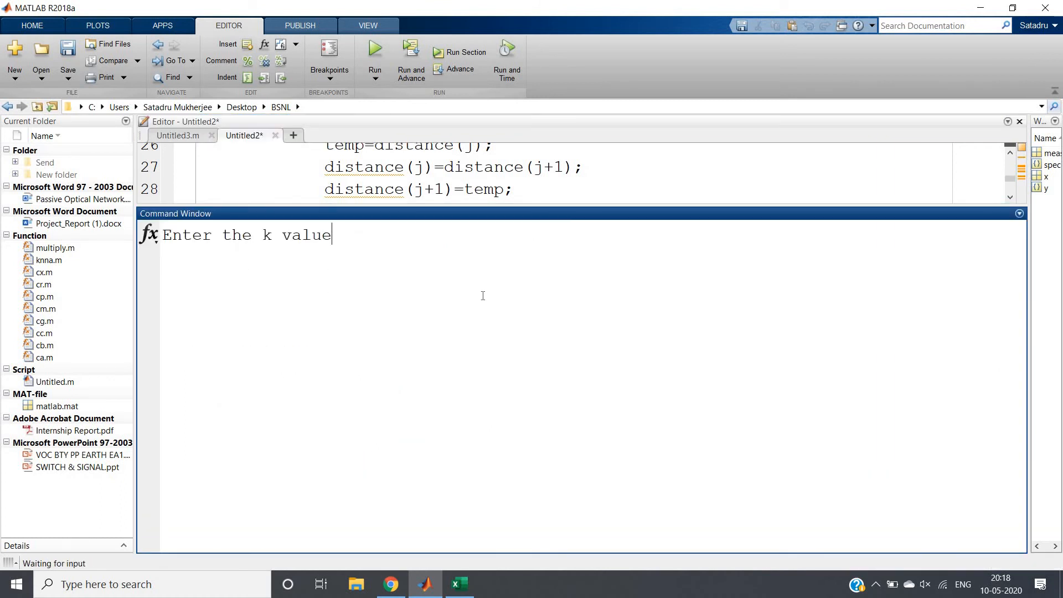
Enter k=10 and test point value 5, then highlight the predicted class virginica
{"action": "type", "text": "10"}
{"action": "type", "text": "3"}
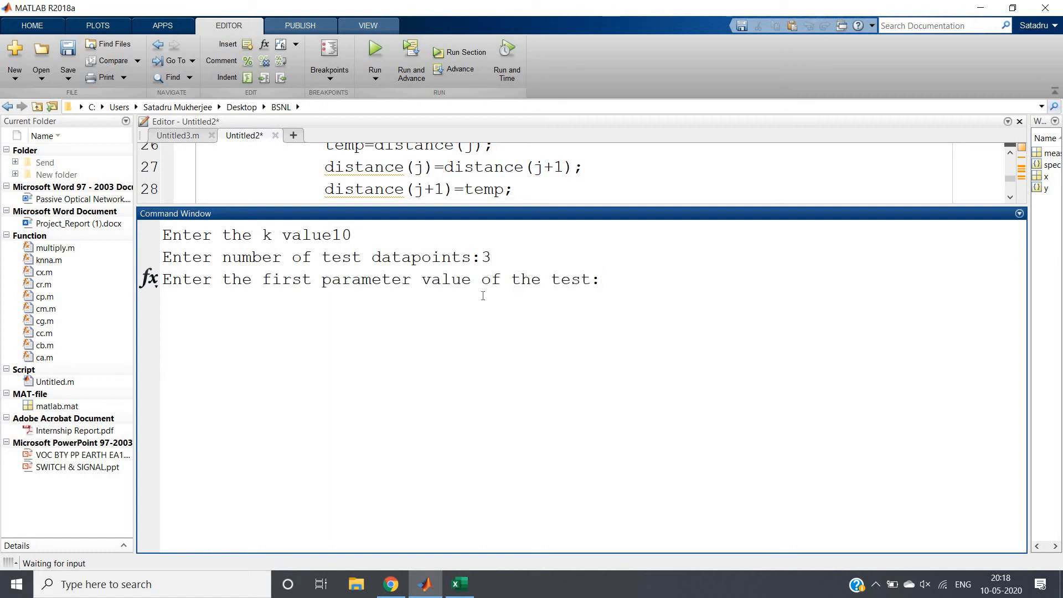
{"action": "type", "text": "5"}
{"action": "type", "text": "1.45"}
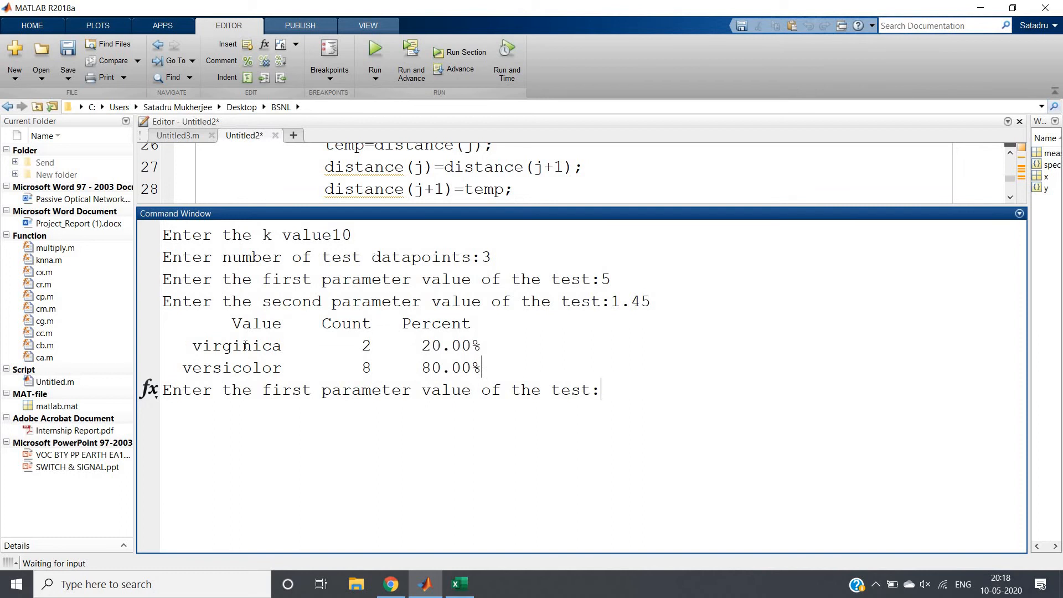
{"action": "double_click", "coordinate": [236, 345]}
{"action": "type", "text": "6"}
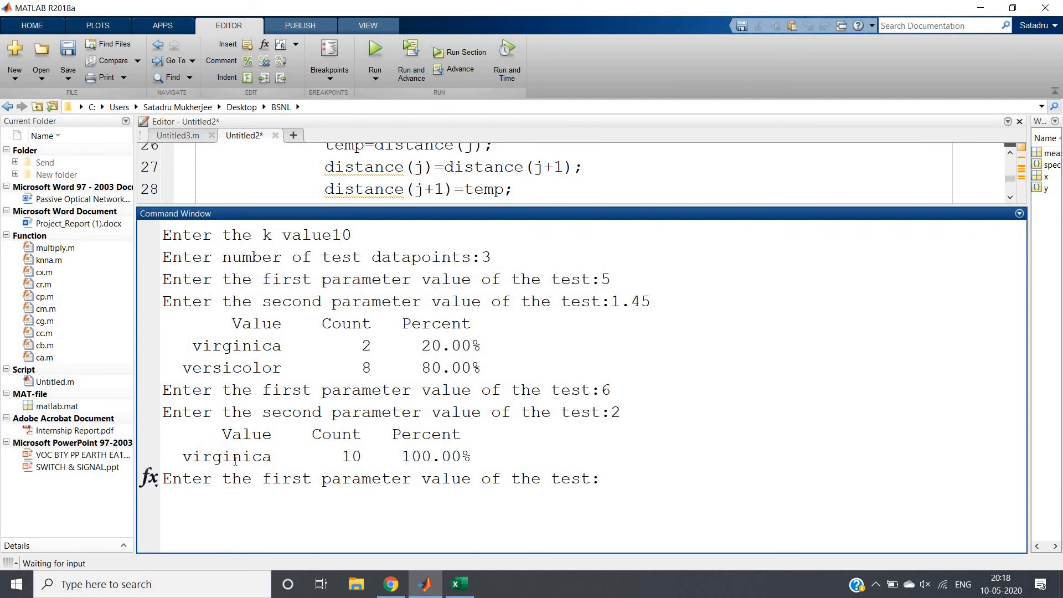
{"action": "double_click", "coordinate": [226, 456]}
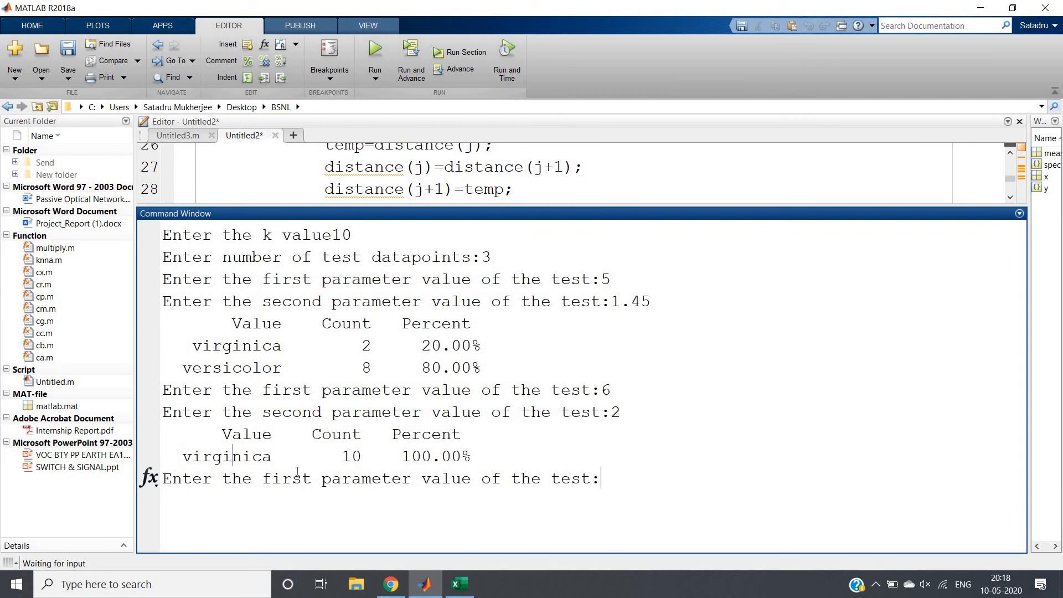
{"action": "double_click", "coordinate": [226, 455]}
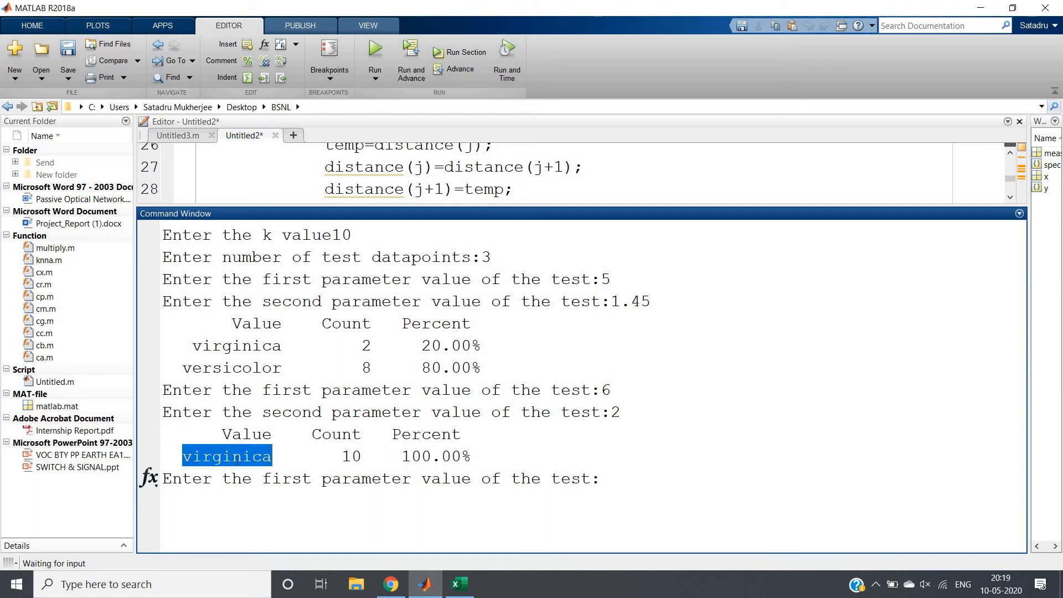
Return to the waiting prompt, type 7, and abort the current run
{"action": "left_click", "coordinate": [619, 478]}
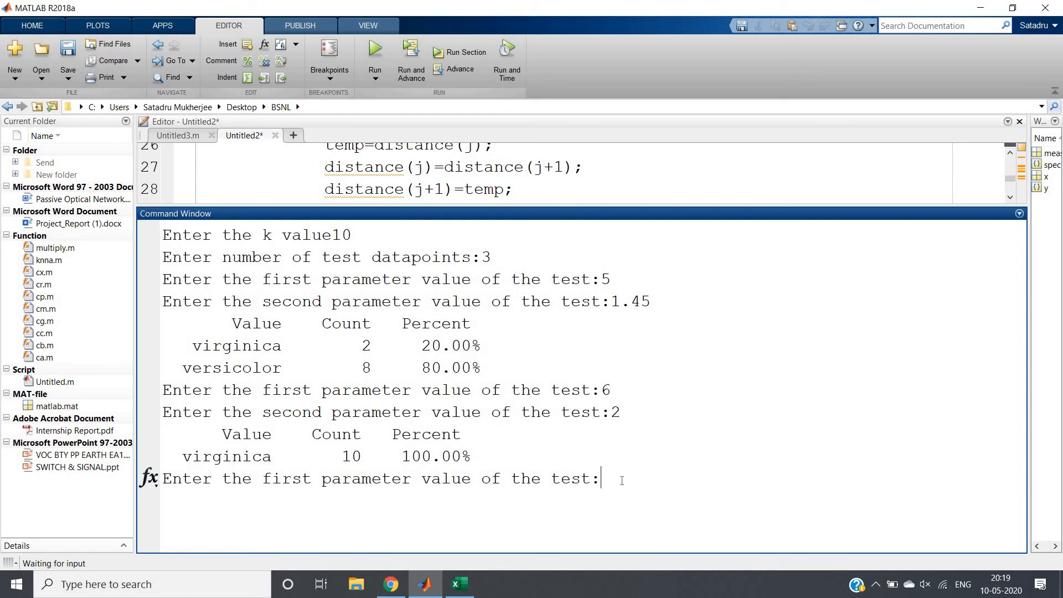
{"action": "type", "text": "7"}
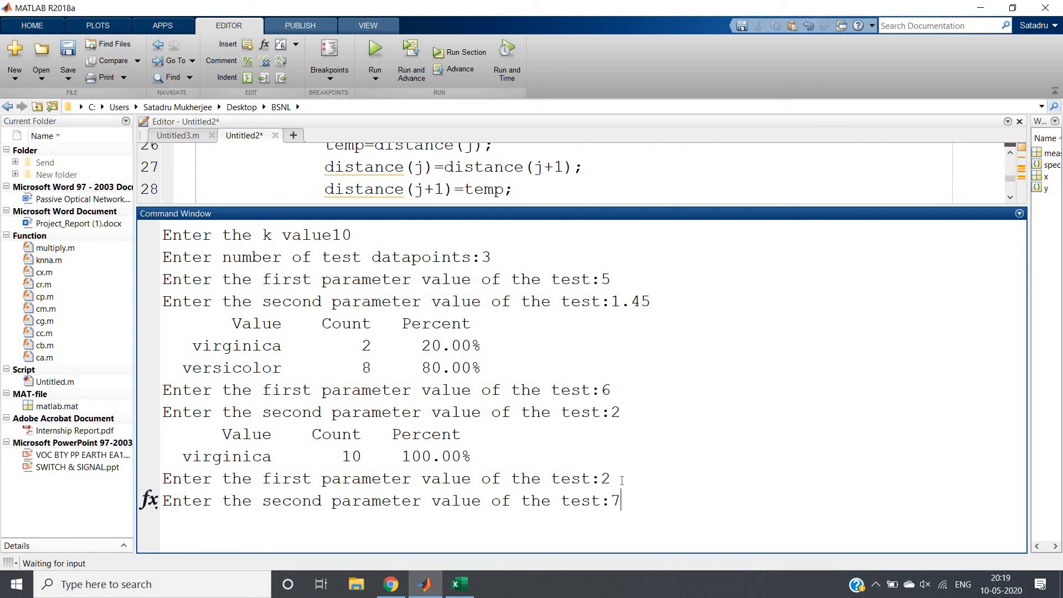
{"action": "key", "text": "backspace"}
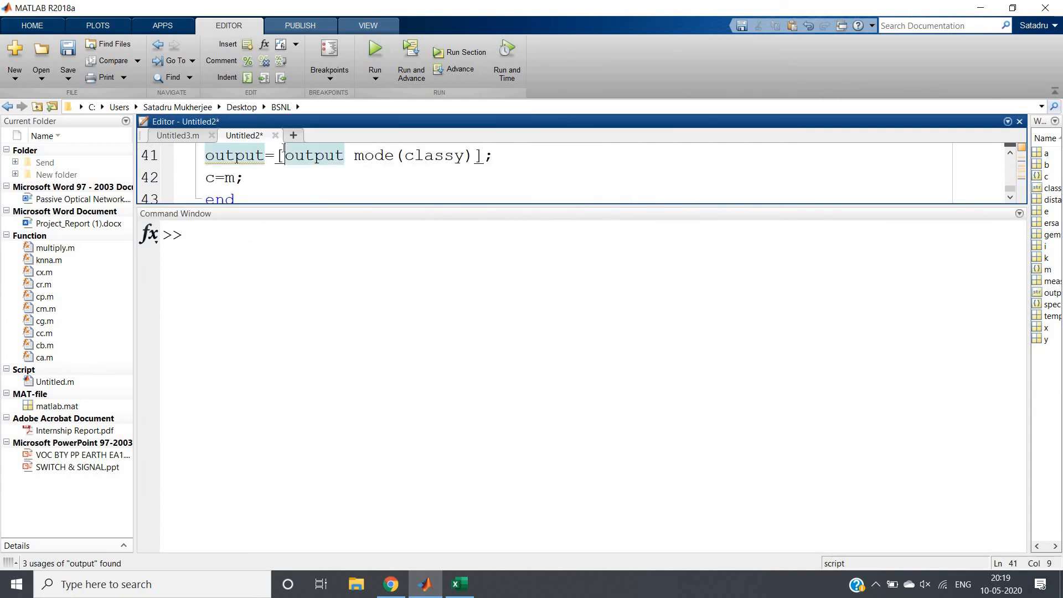
Rerun the KNN script with test points 5/1.45, 6/2 and 2.75/0.75
{"action": "left_click", "coordinate": [375, 48]}
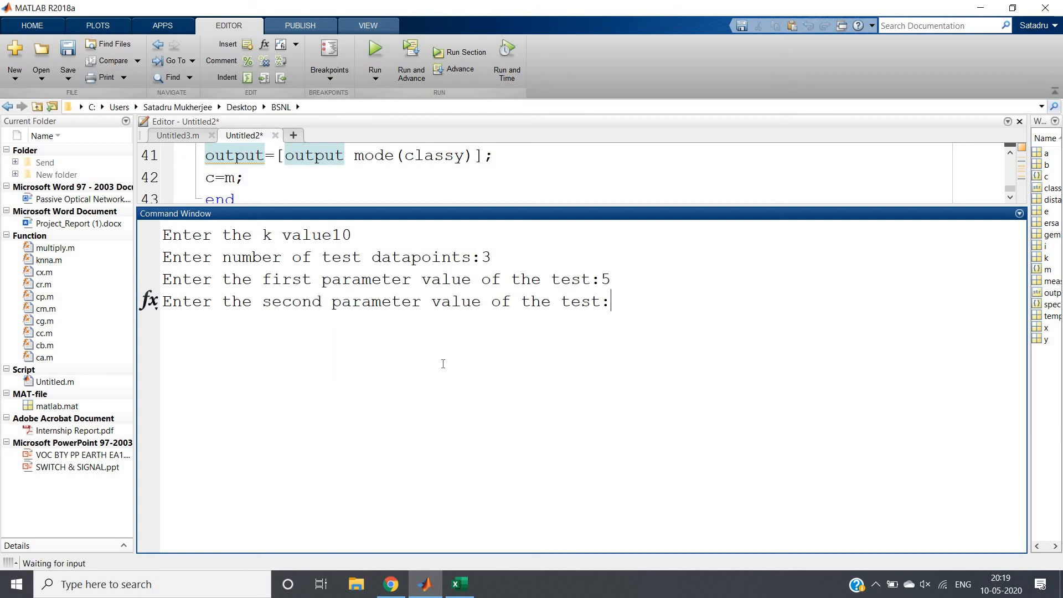
{"action": "type", "text": "1.45"}
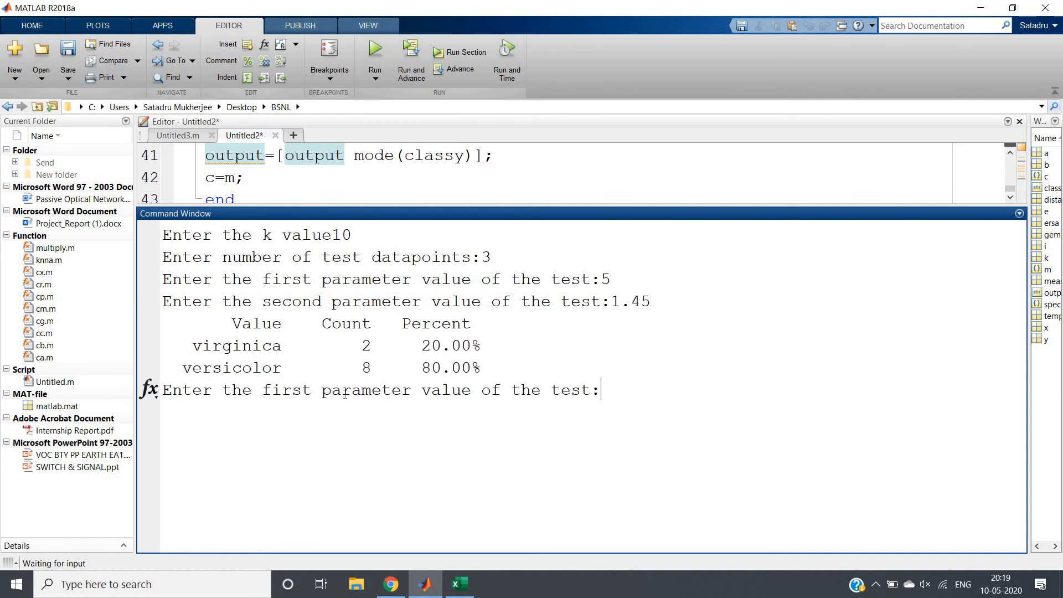
{"action": "mouse_move", "coordinate": [670, 378]}
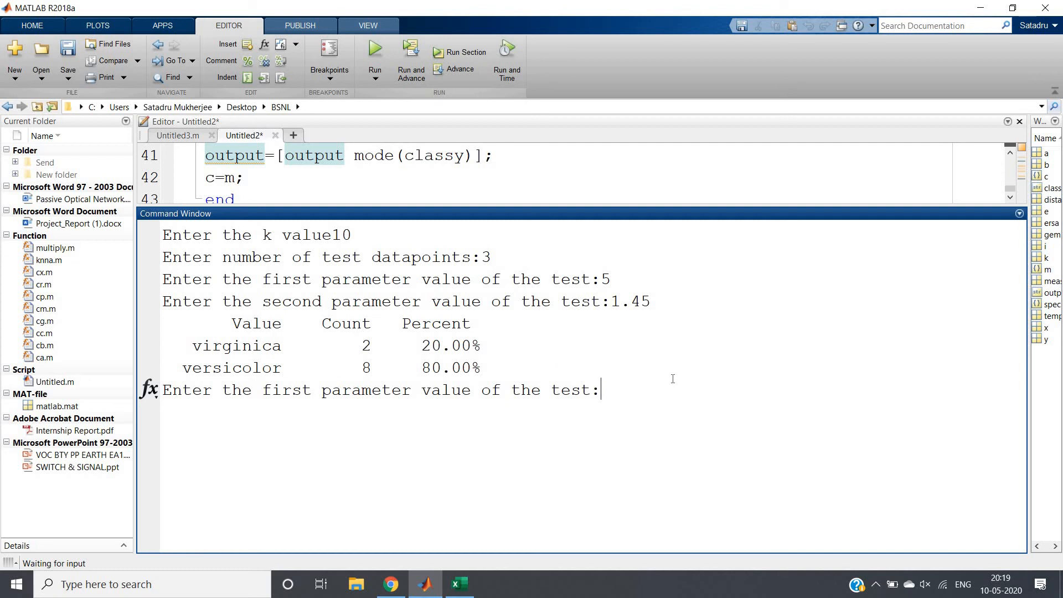
{"action": "type", "text": "2"}
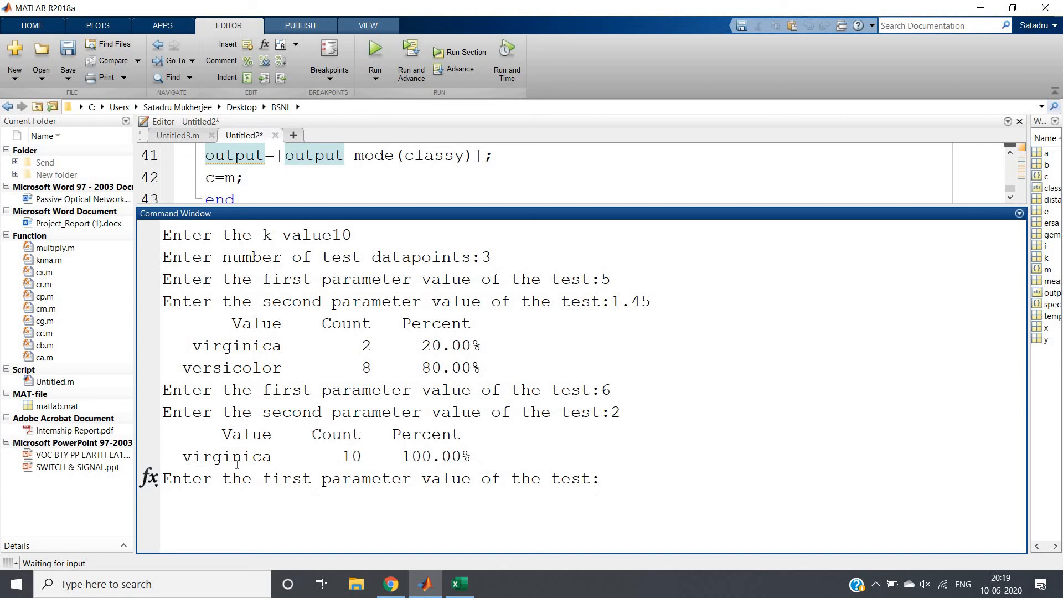
{"action": "mouse_move", "coordinate": [622, 483]}
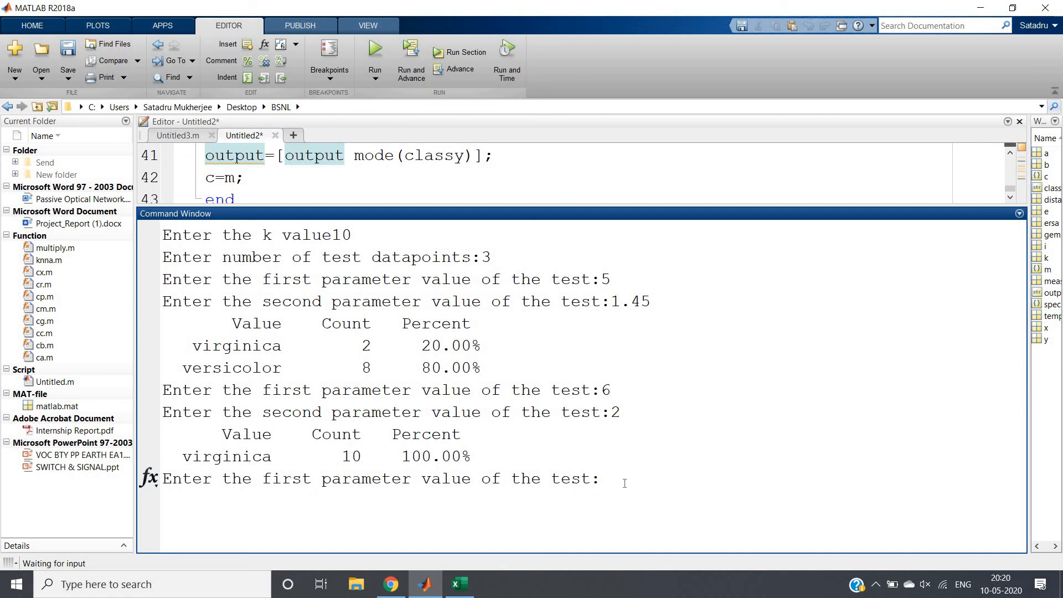
{"action": "left_click", "coordinate": [599, 477]}
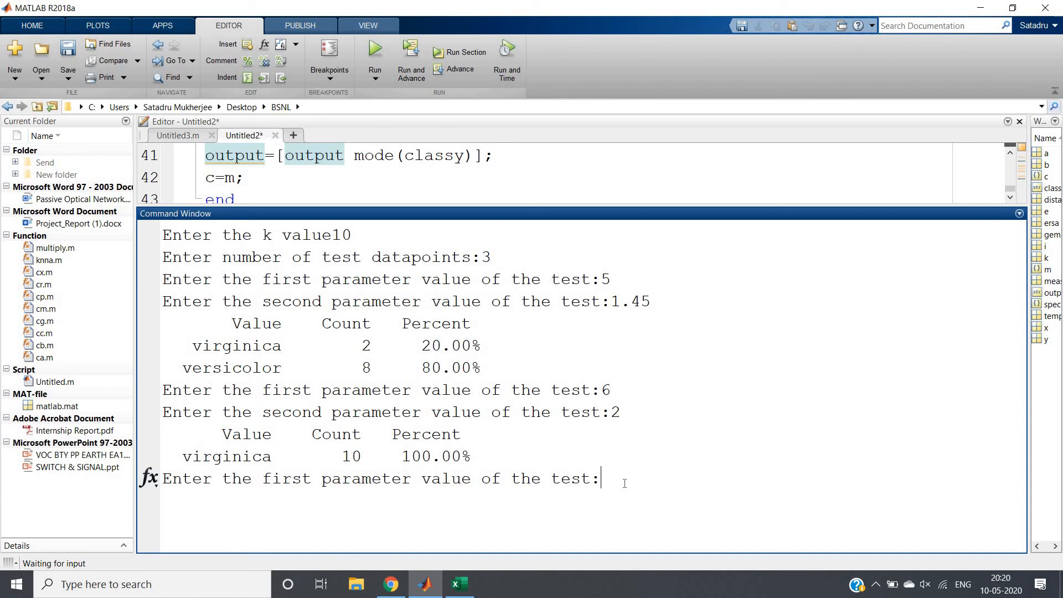
{"action": "type", "text": "2."}
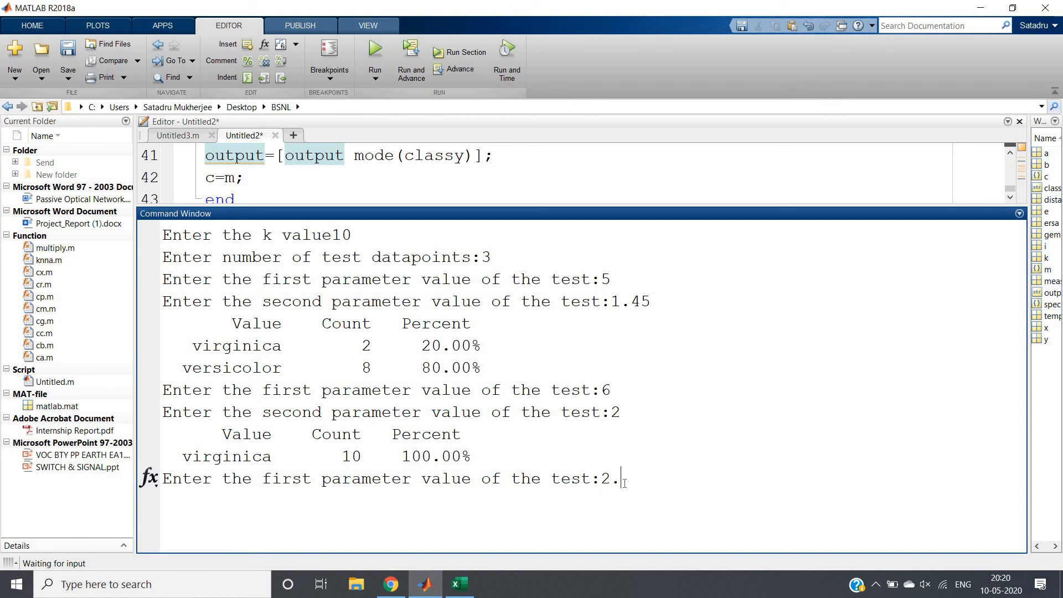
{"action": "type", "text": "75"}
{"action": "type", "text": "0.75"}
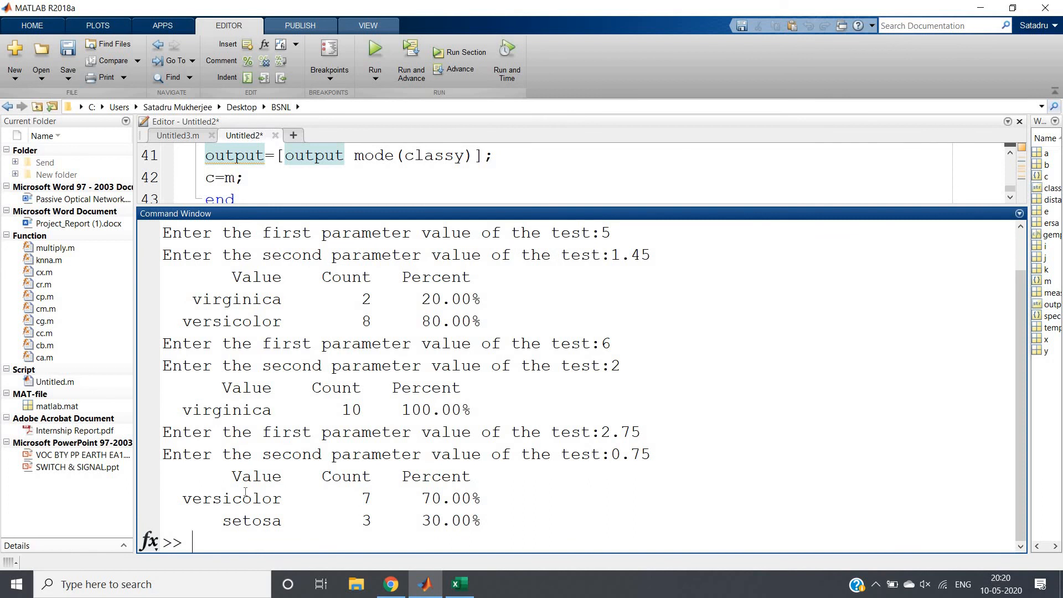
Highlight the versicolor and setosa neighbour classes, then query the output variable
{"action": "double_click", "coordinate": [232, 498]}
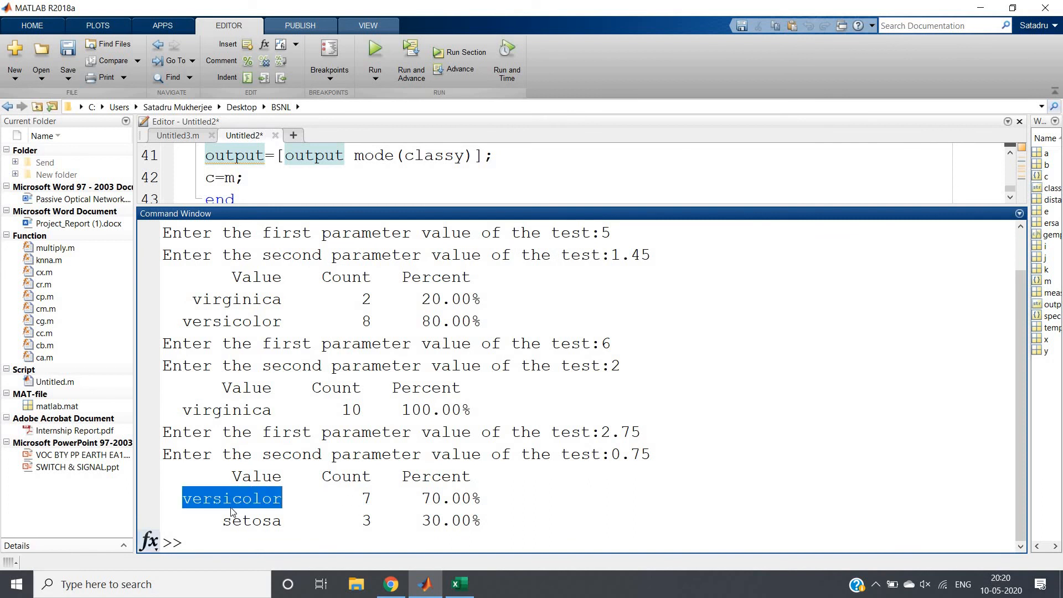
{"action": "mouse_move", "coordinate": [273, 526]}
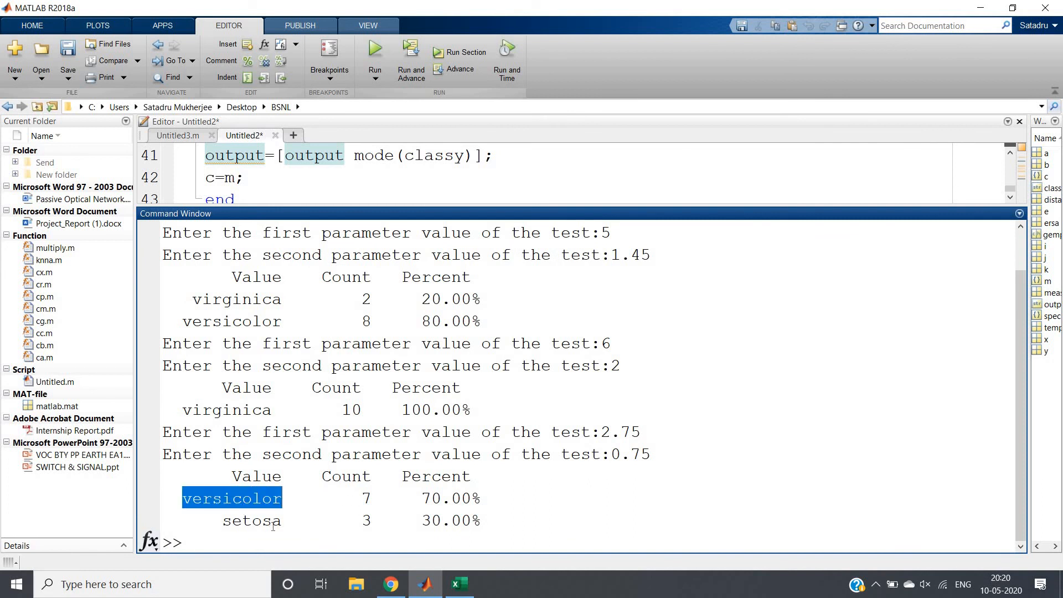
{"action": "double_click", "coordinate": [251, 520]}
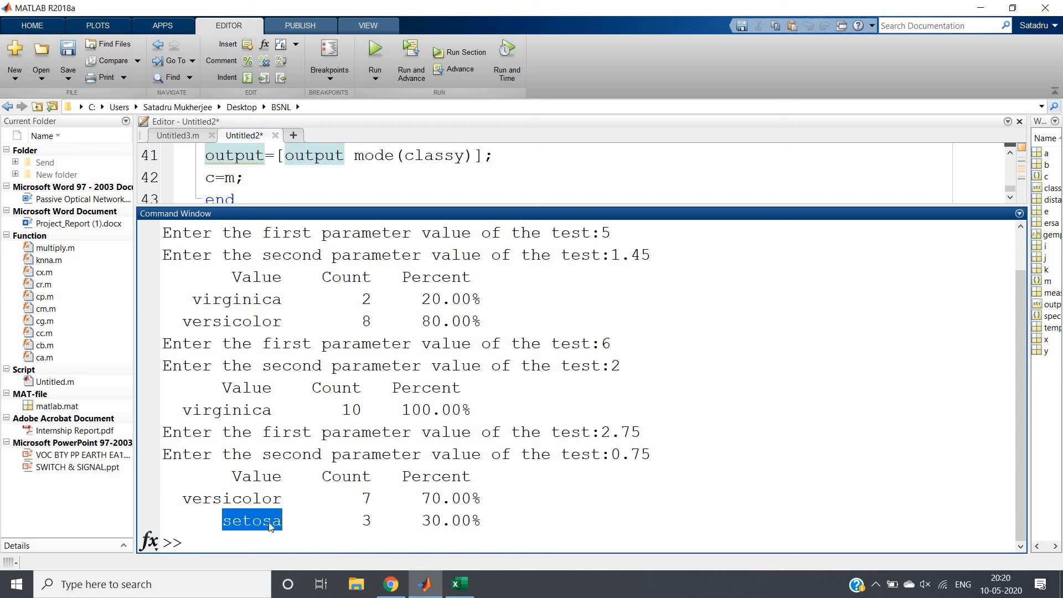
{"action": "double_click", "coordinate": [231, 498]}
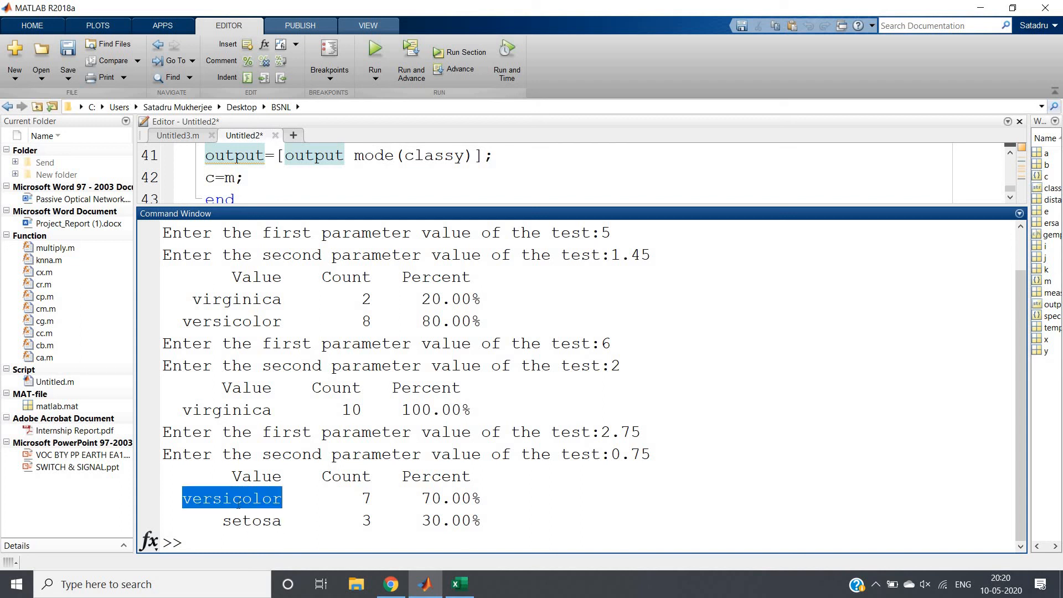
{"action": "left_click", "coordinate": [454, 185]}
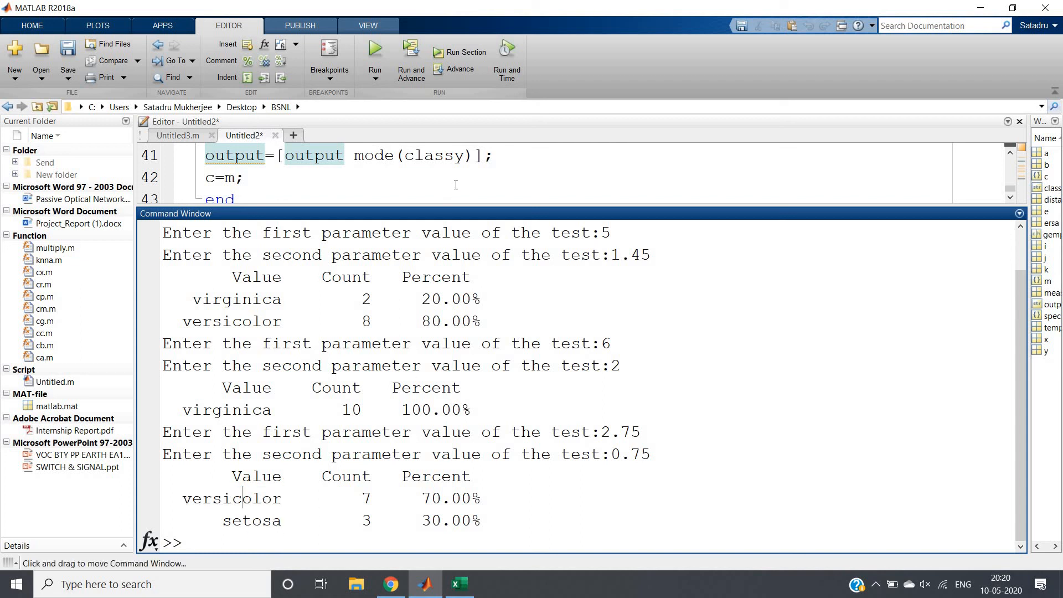
{"action": "left_click", "coordinate": [244, 178]}
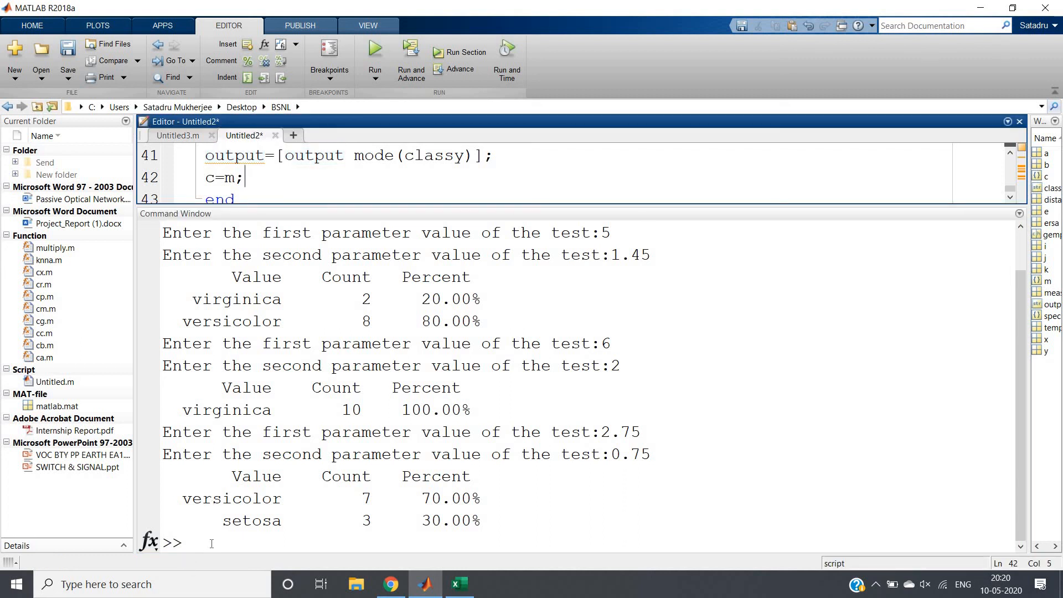
{"action": "type", "text": "output"}
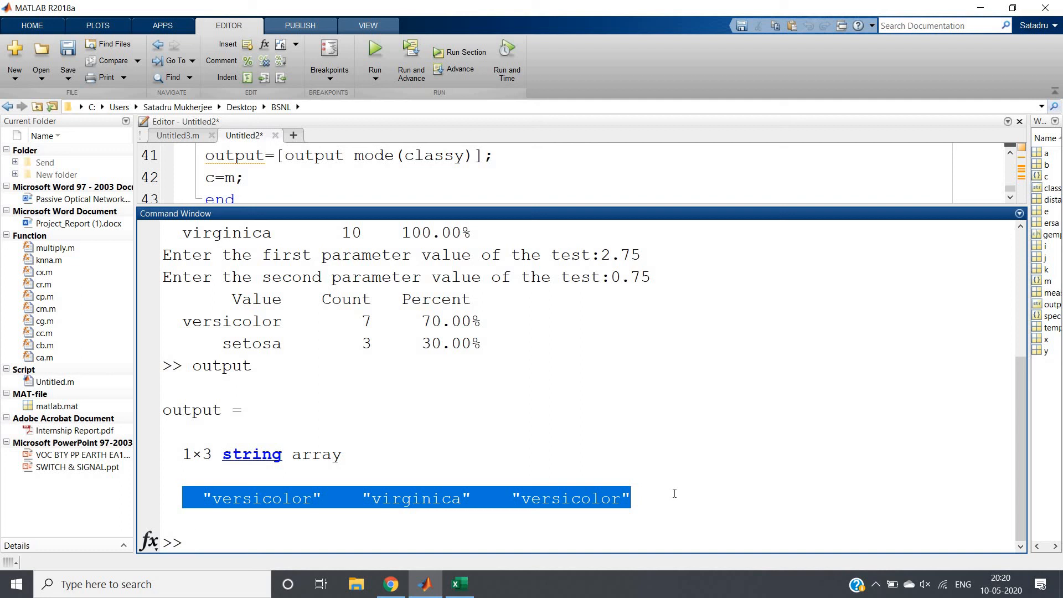
Minimize the Command Window and scroll the Editor back to the script's first line
{"action": "left_click", "coordinate": [545, 208]}
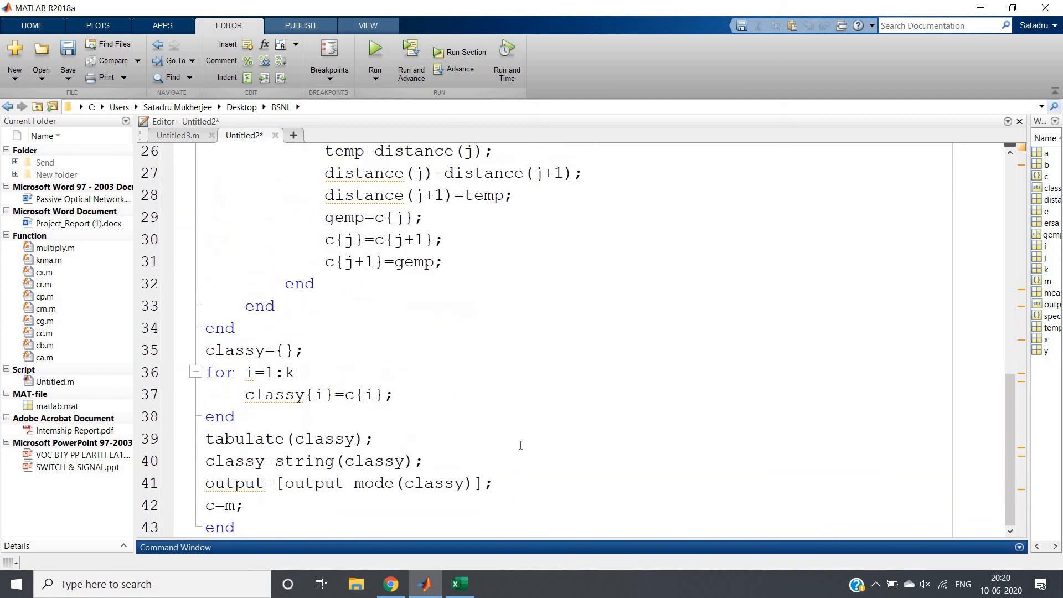
{"action": "scroll", "scroll_direction": "up", "scroll_amount": 3}
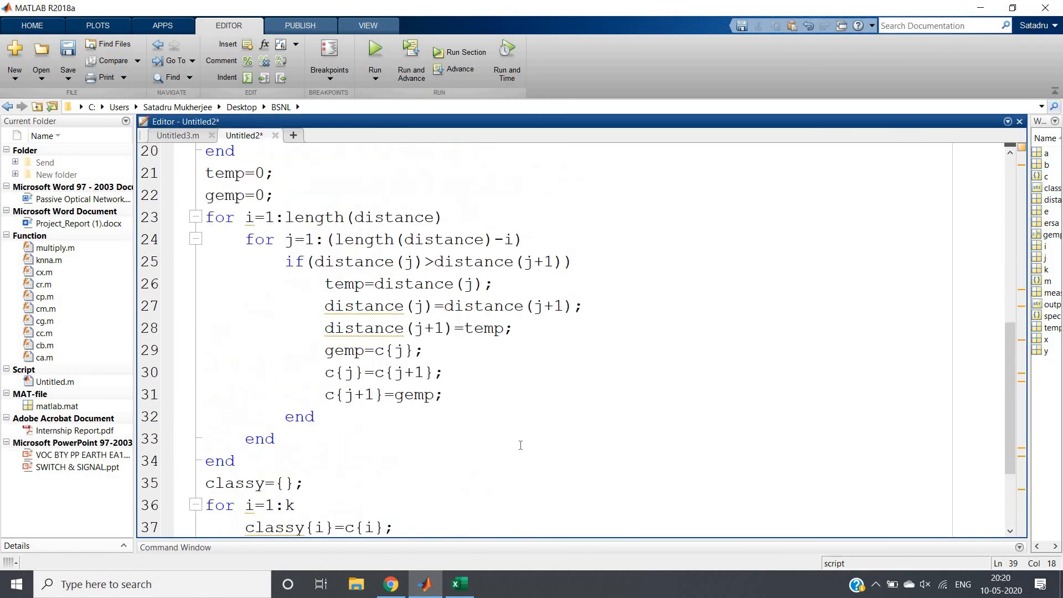
{"action": "left_click", "coordinate": [275, 439]}
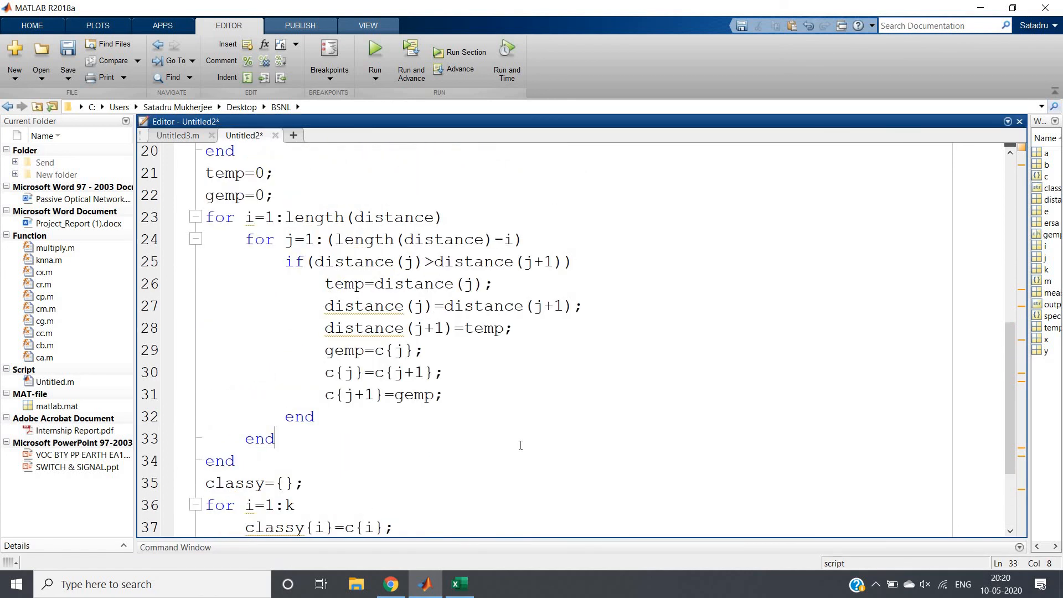
{"action": "scroll", "scroll_direction": "up", "scroll_amount": 3}
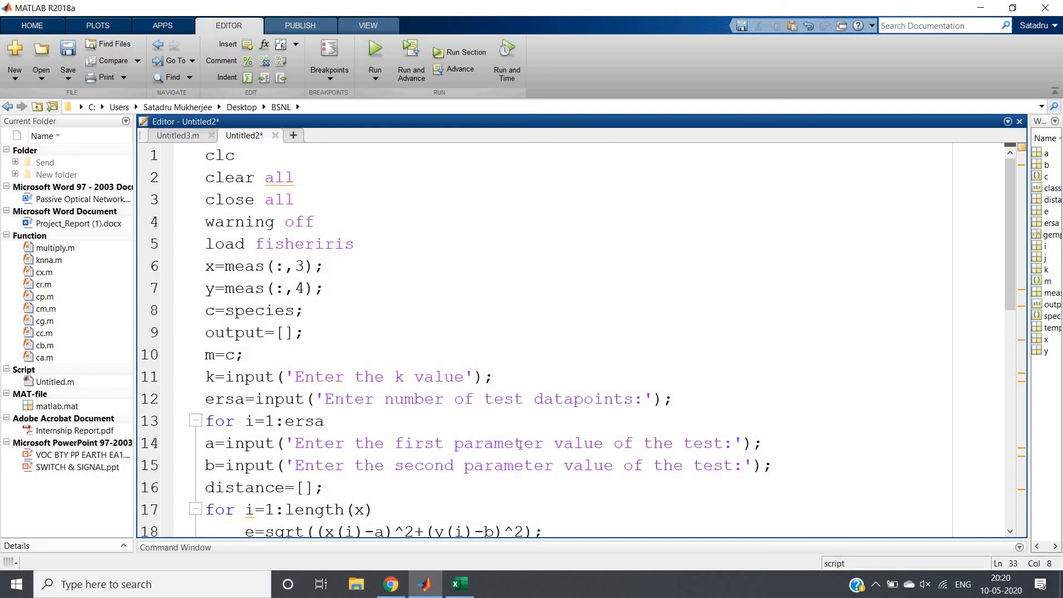